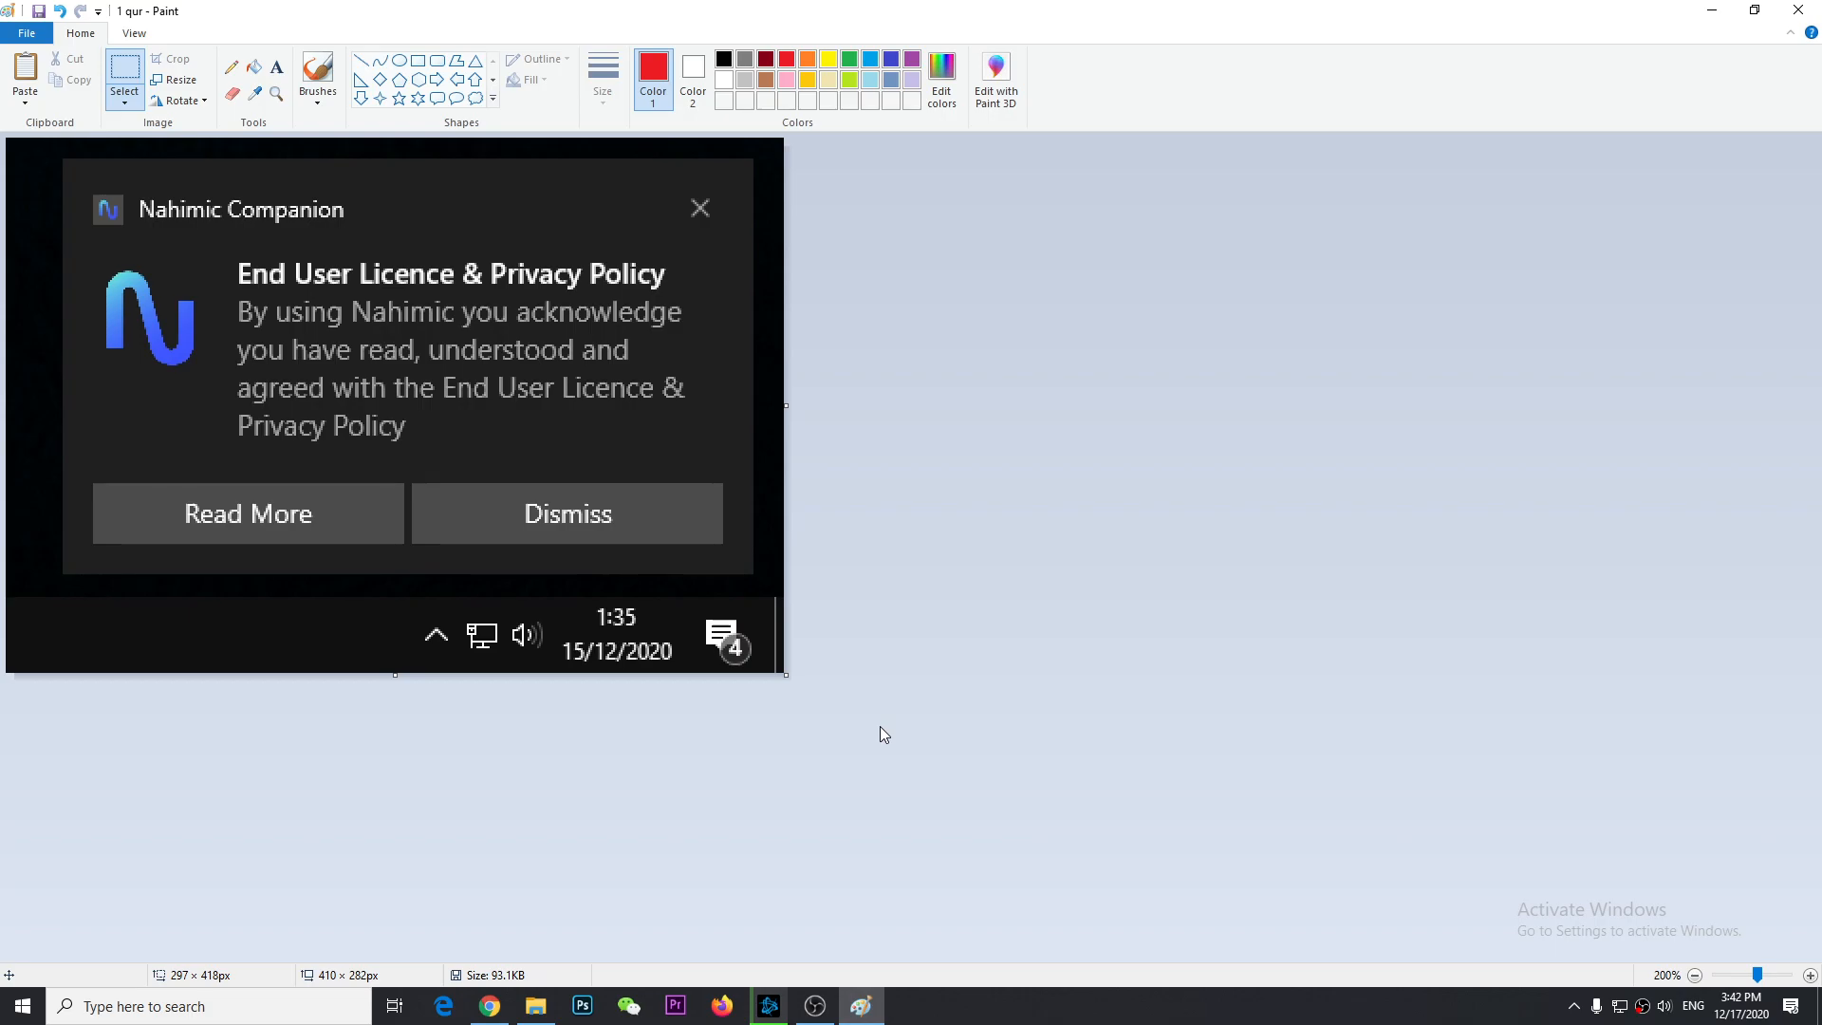
Step: Search Start for 'system configuration', launch it, and show its Services tab
left_click(21, 1005)
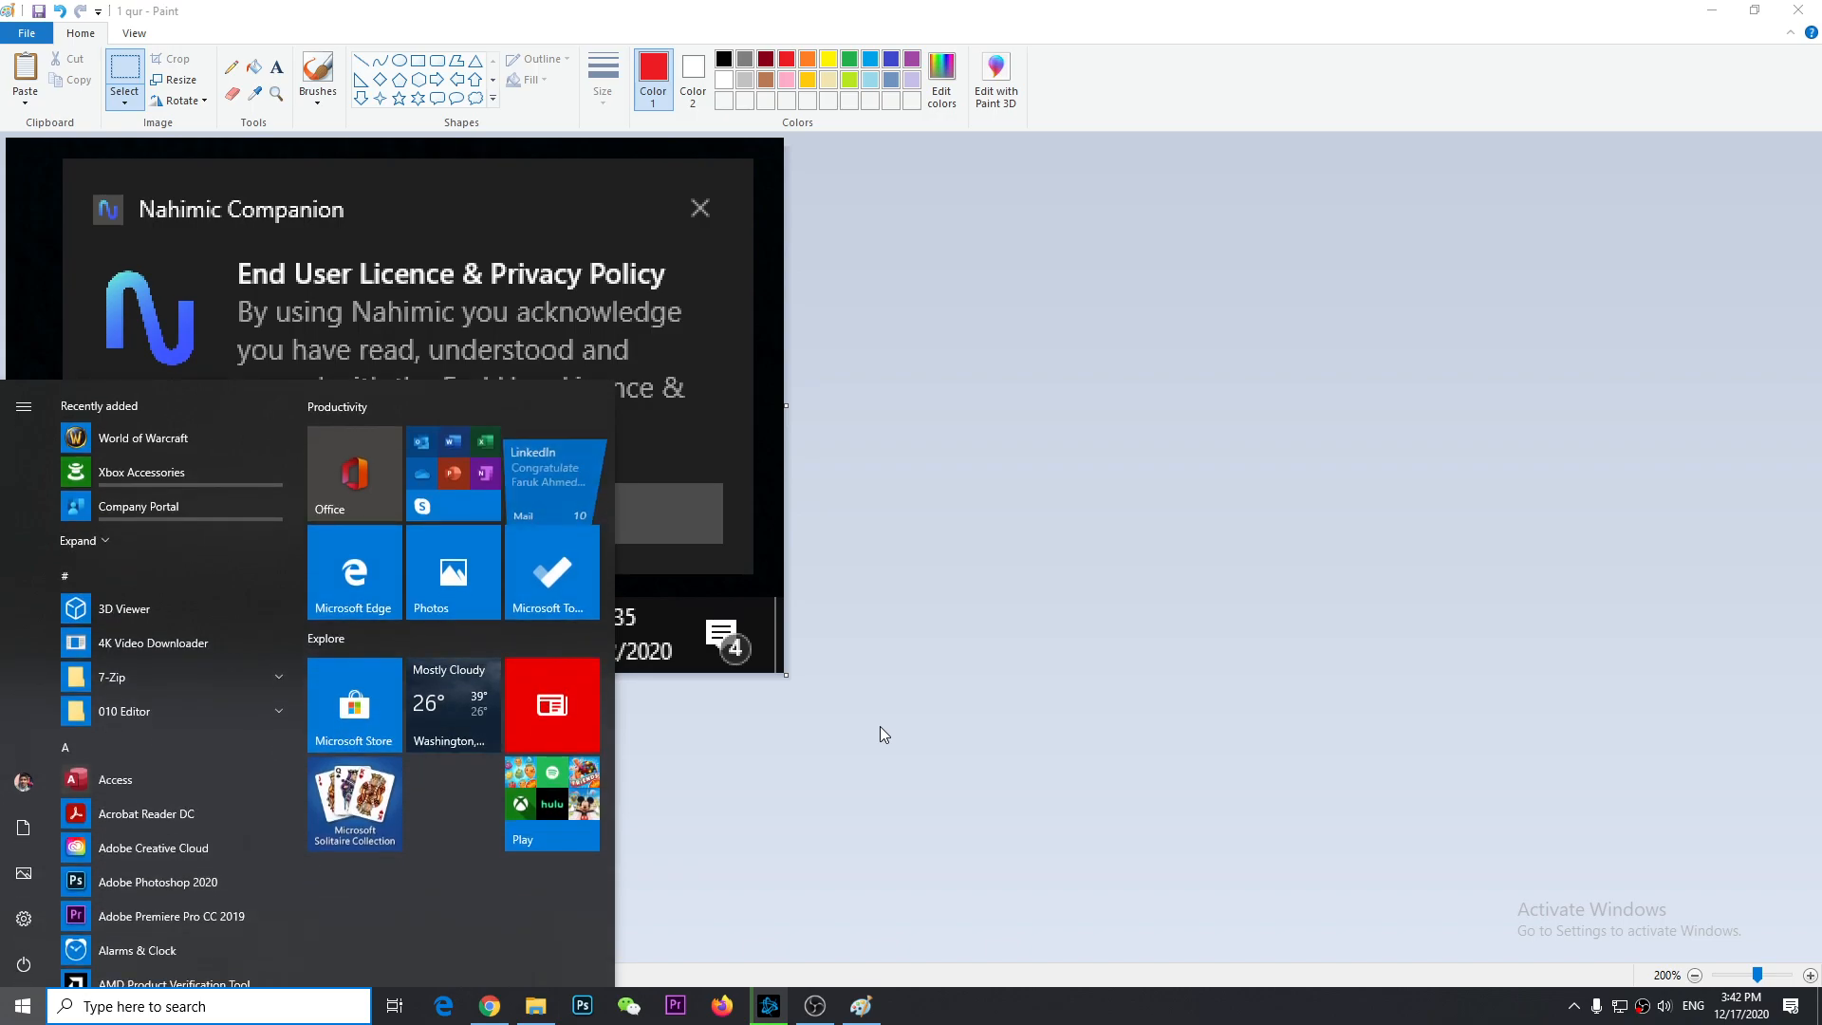
type("system Configuration")
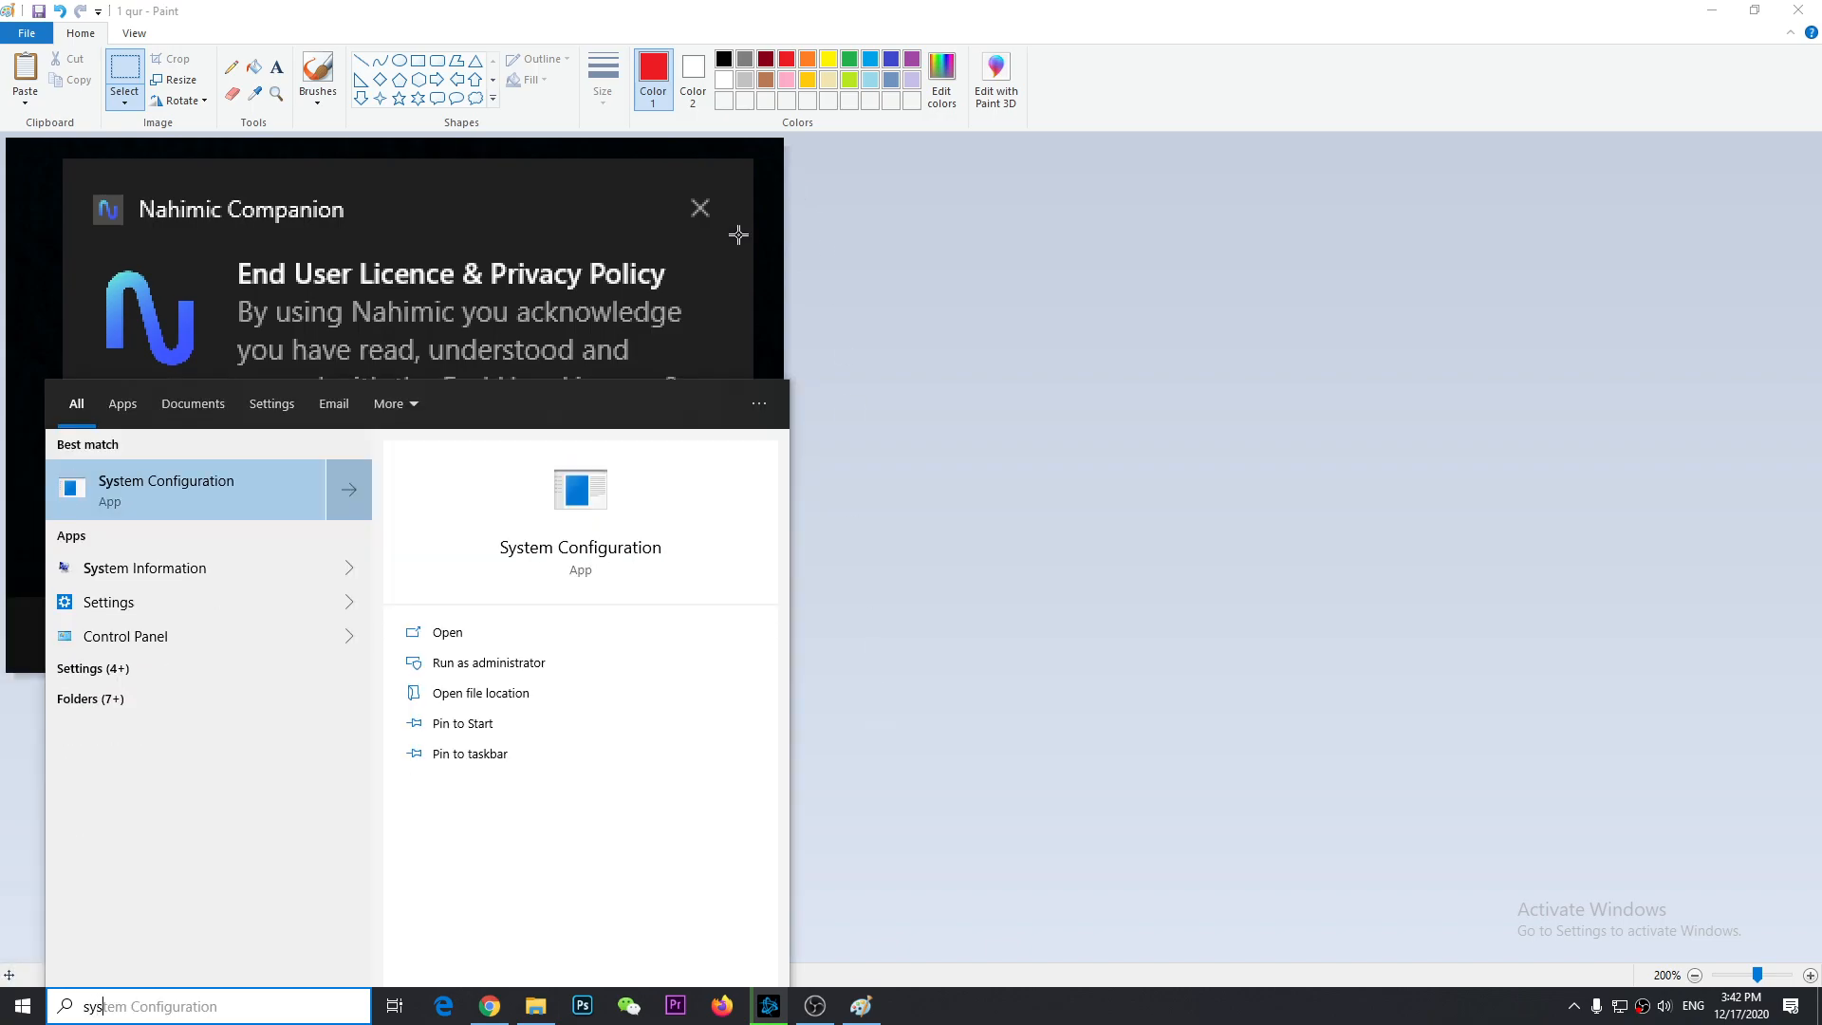
left_click(165, 488)
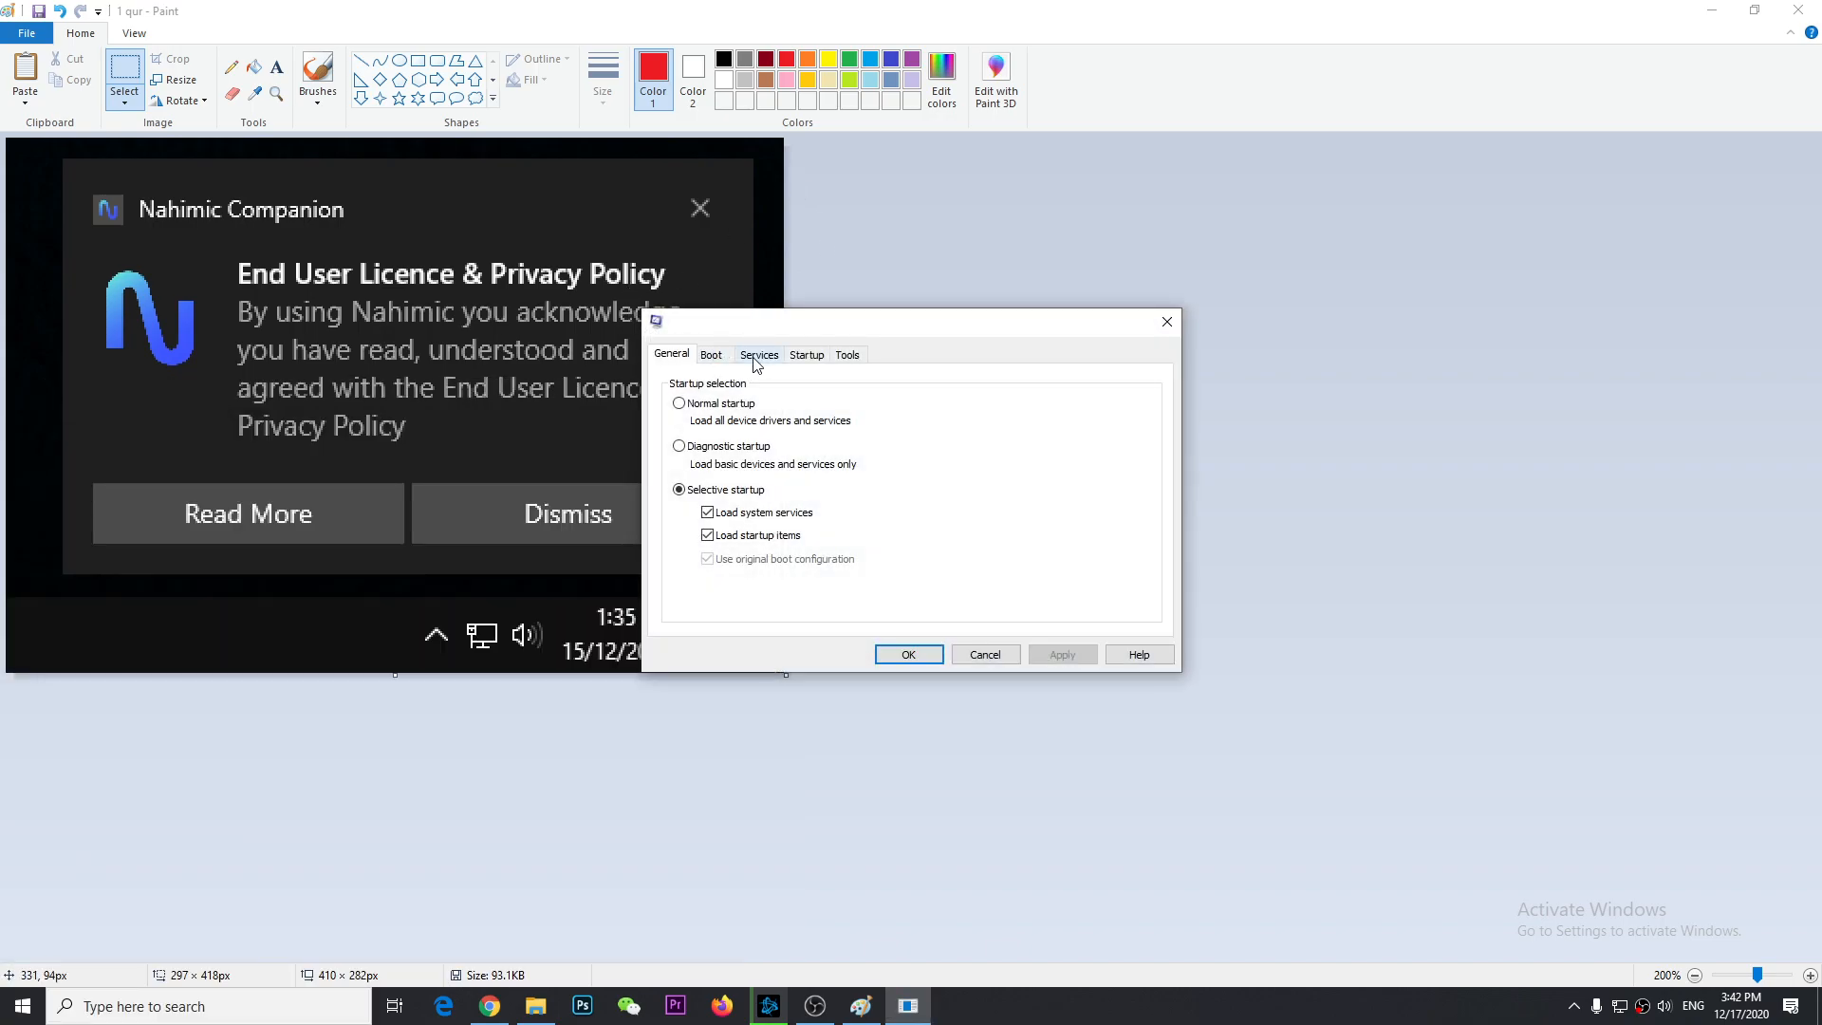
left_click(757, 354)
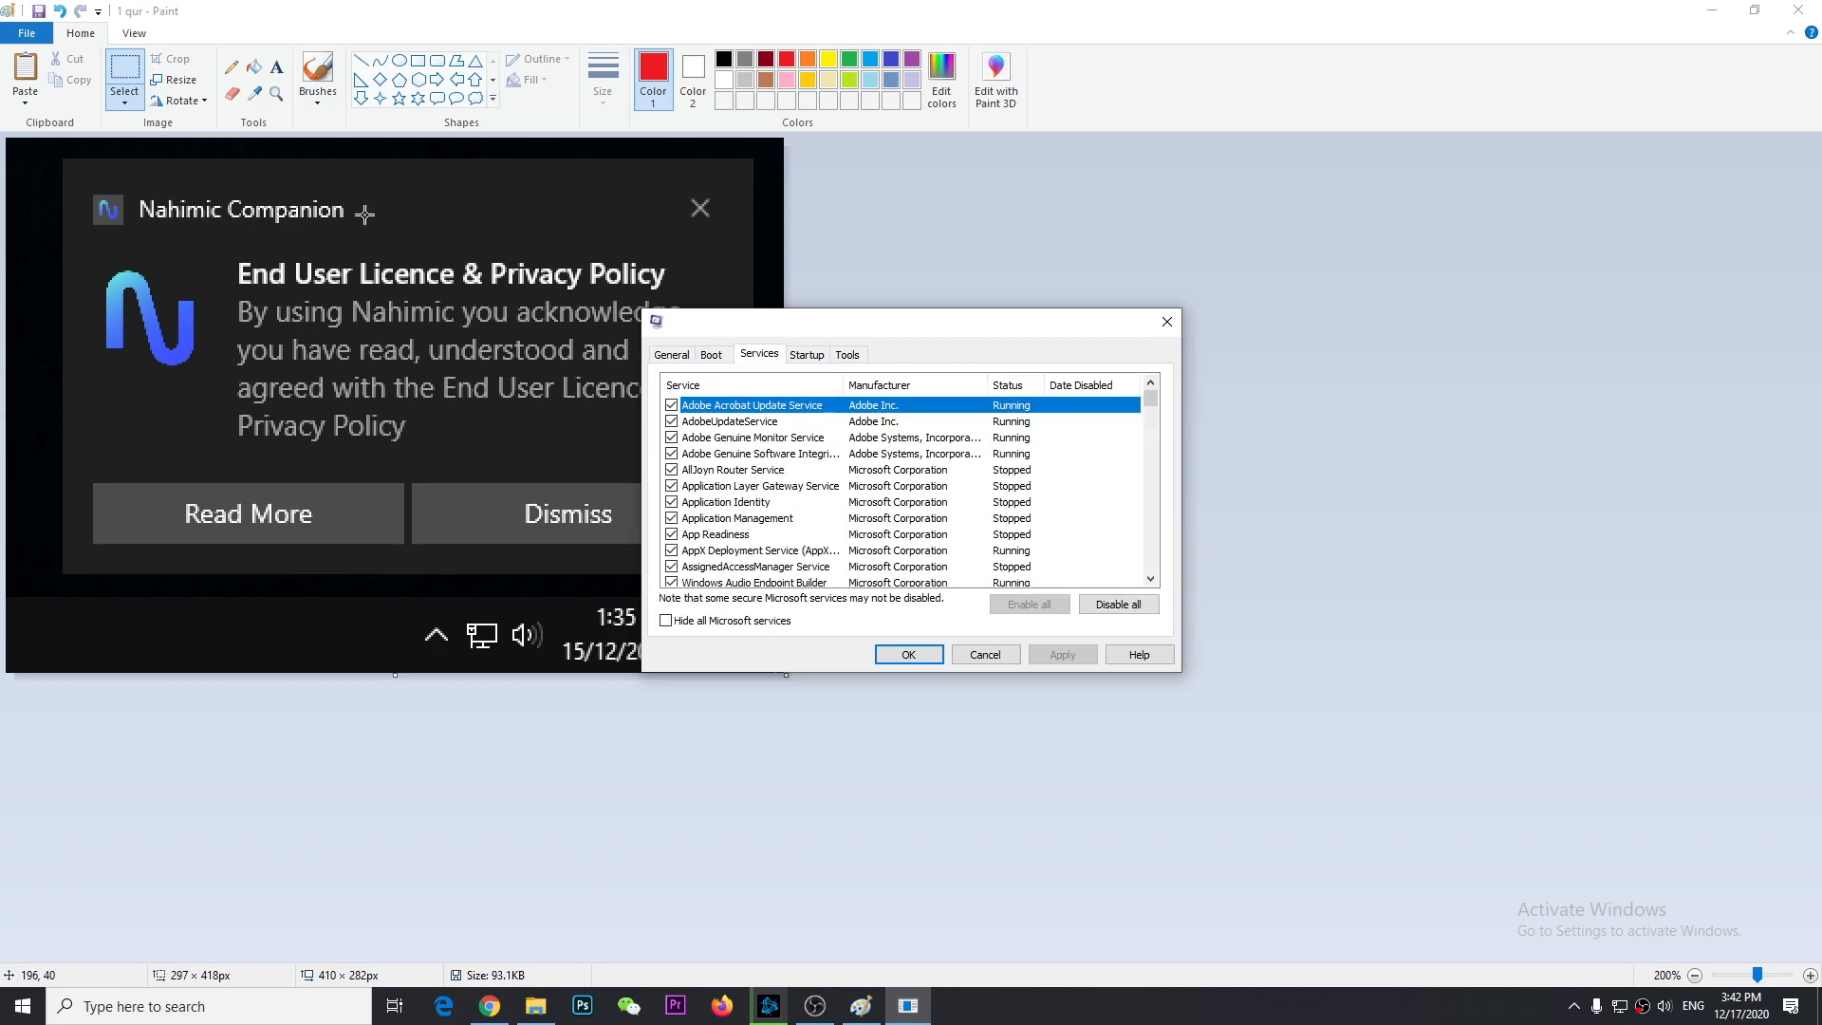
Step: Browse services like Application Layer Gateway and Network List Service, then close System Configuration
left_click(761, 486)
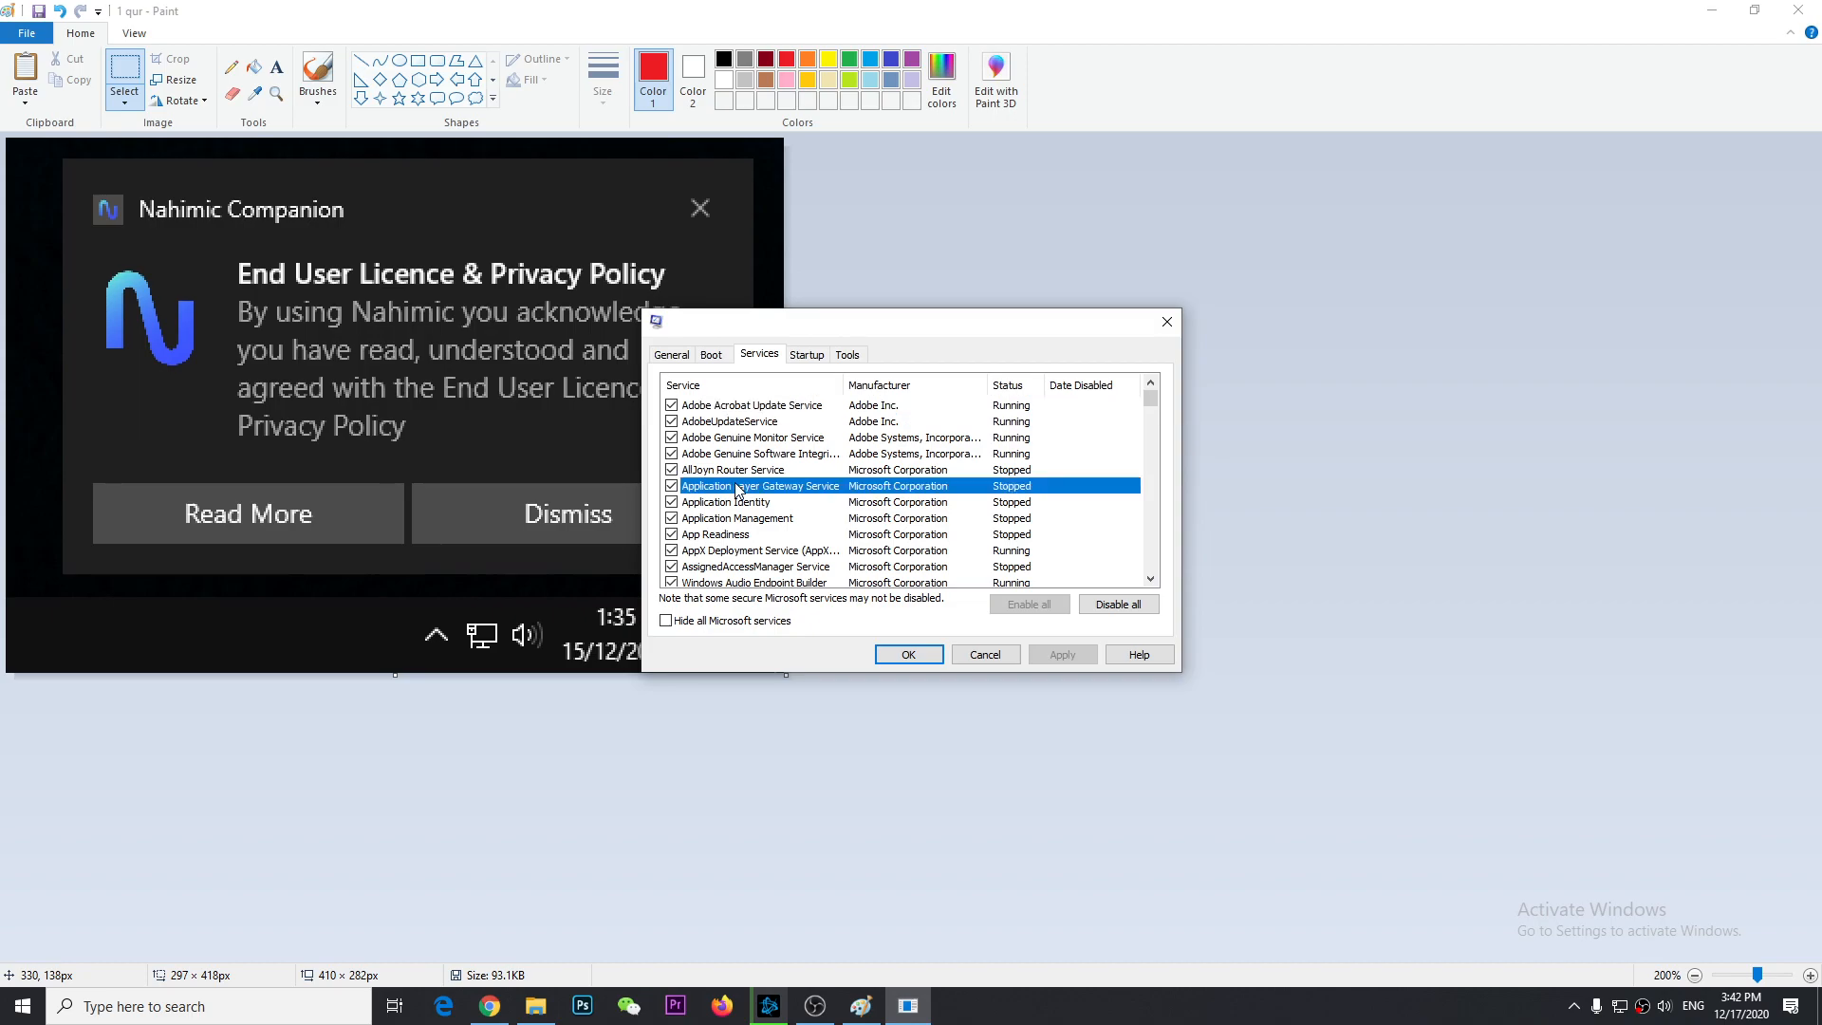
scroll("down", 3)
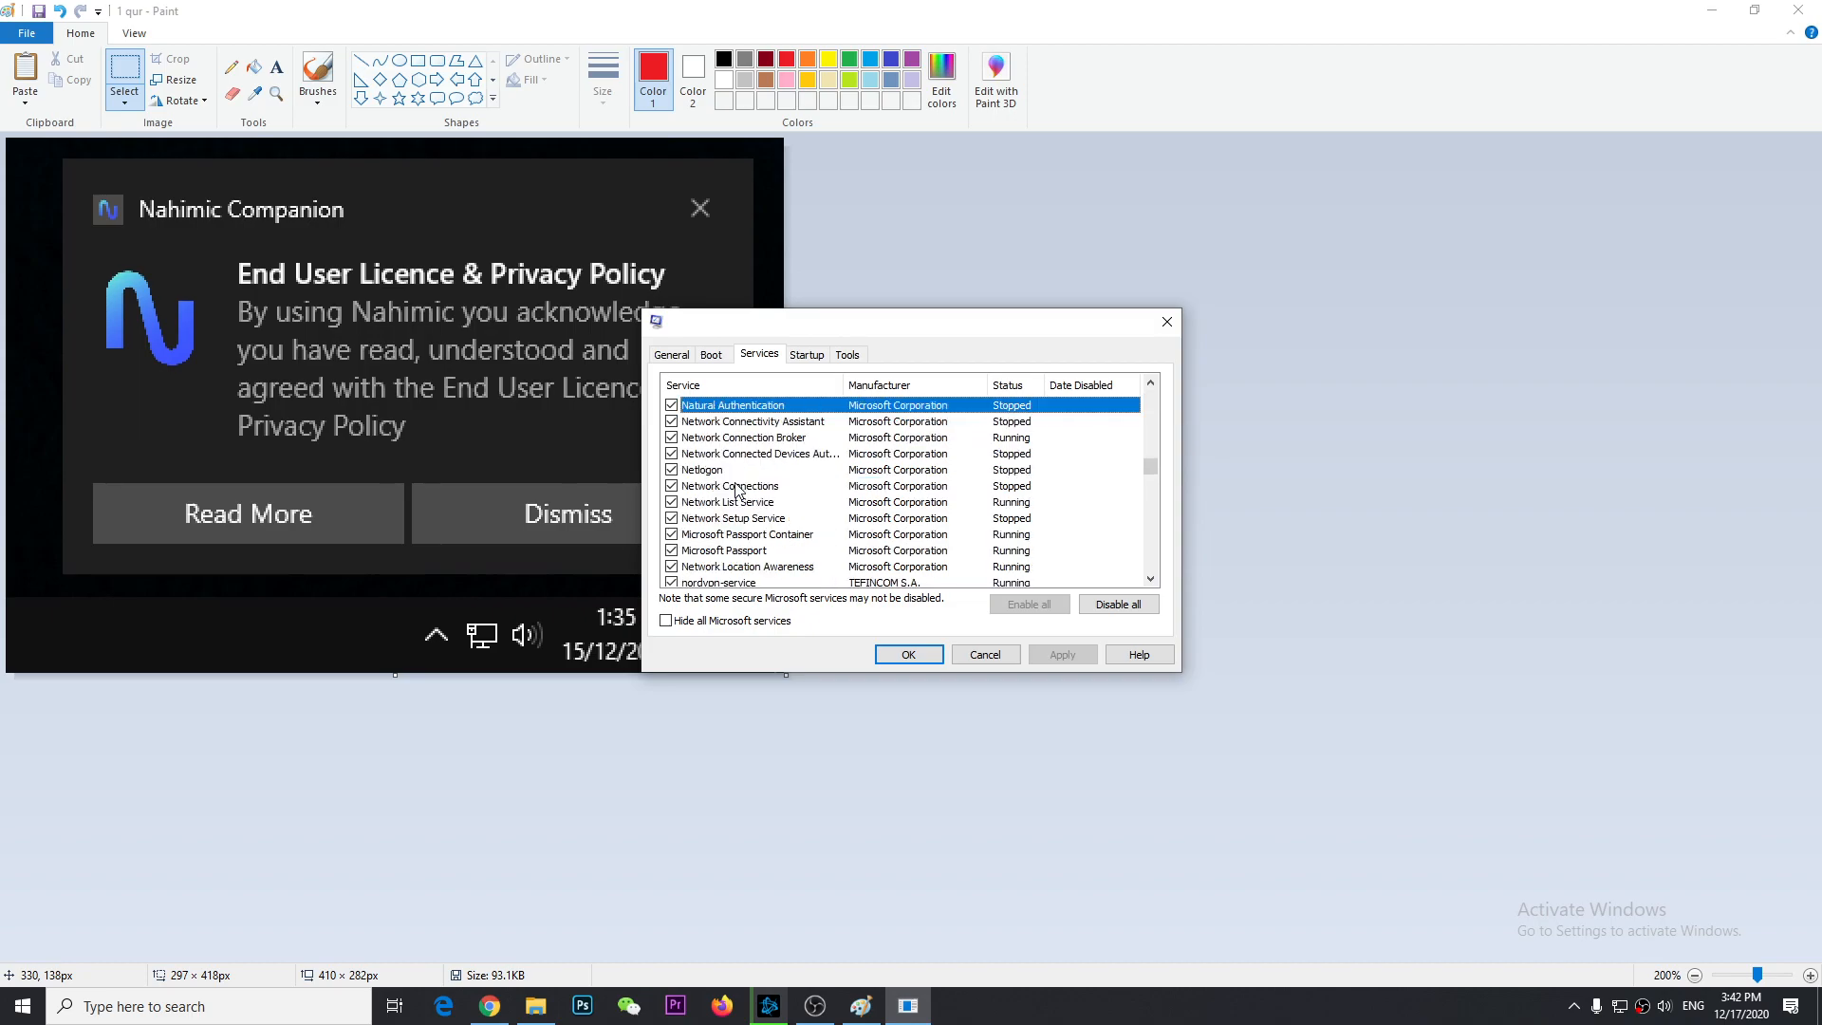
mouse_move(734, 500)
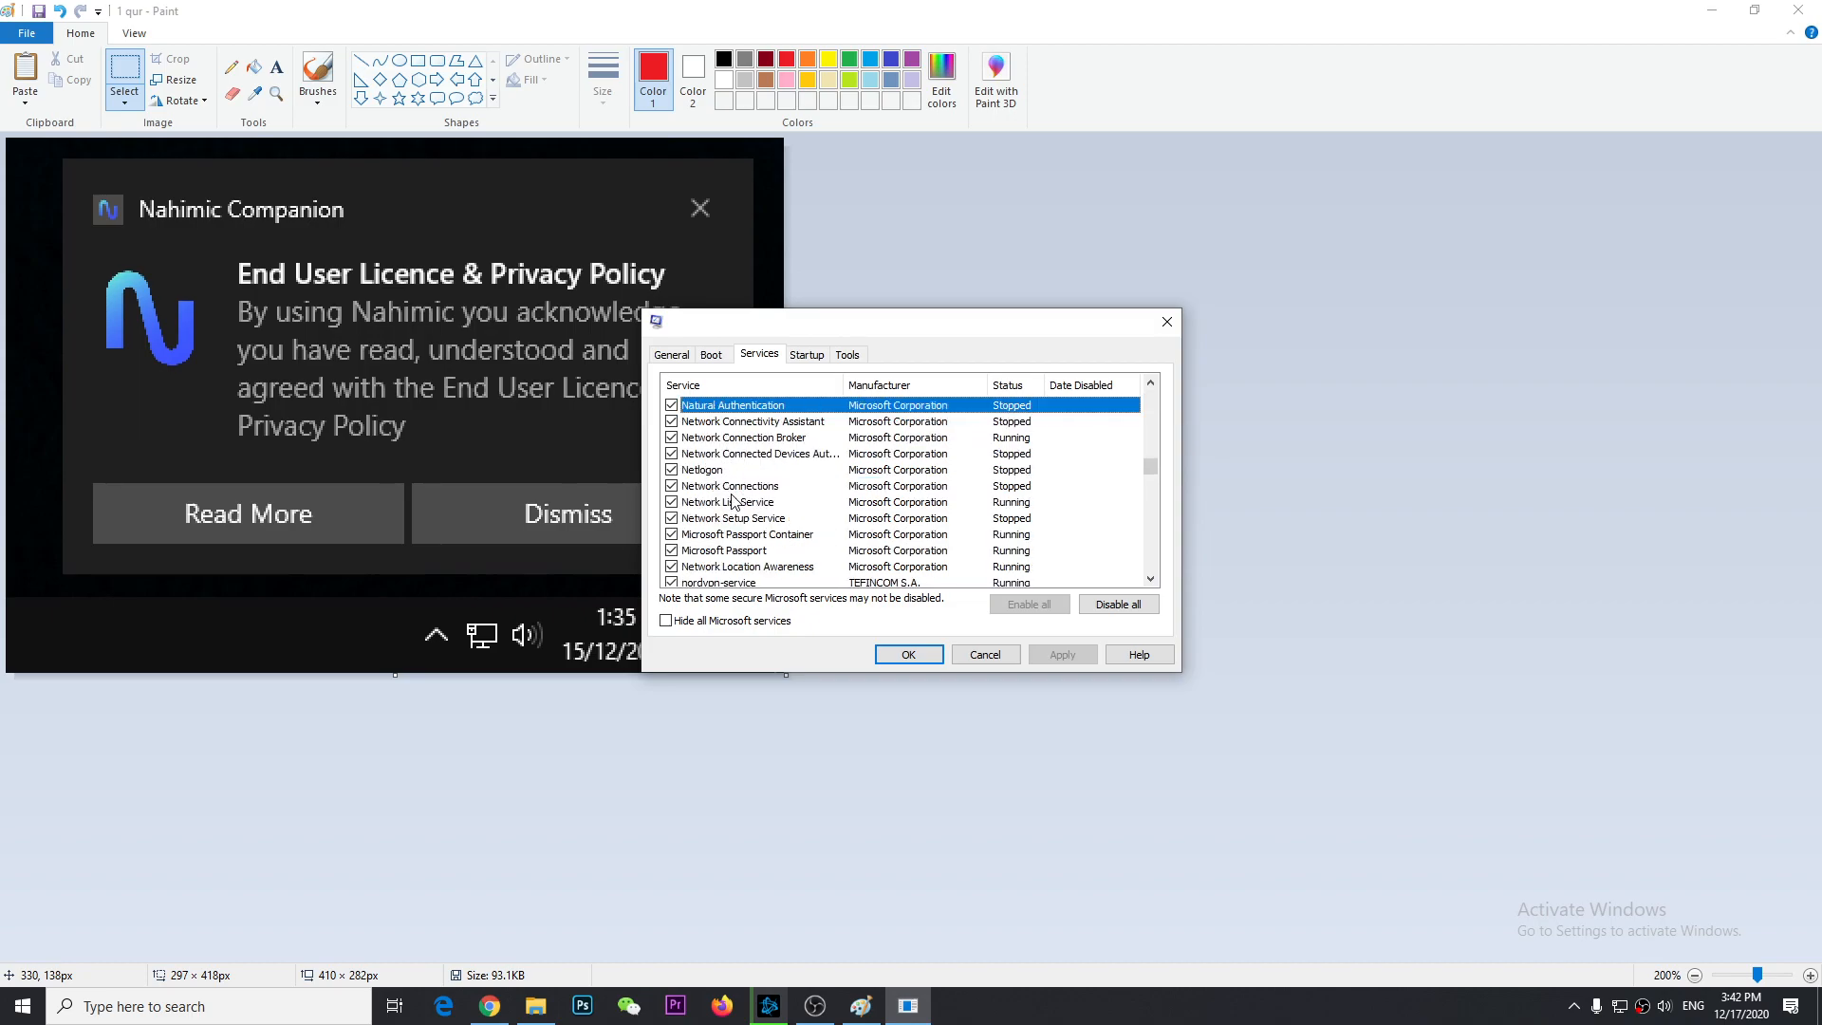
left_click(729, 500)
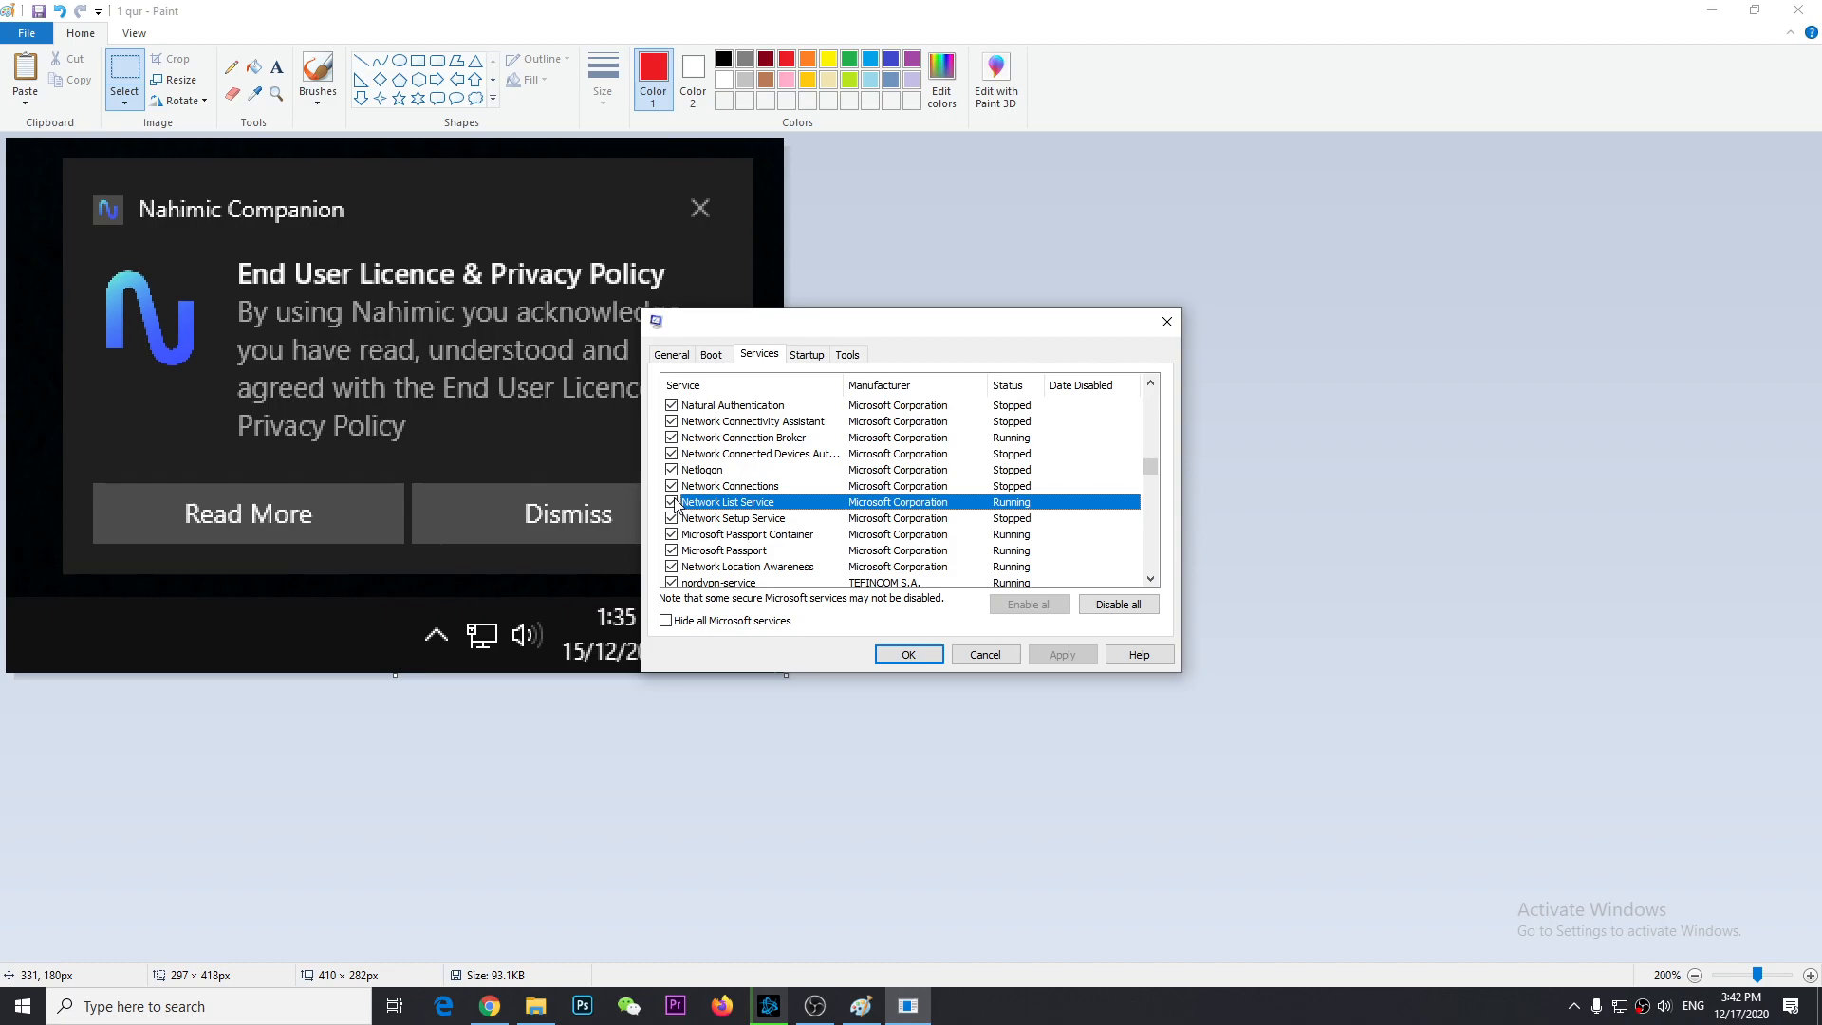
left_click(672, 502)
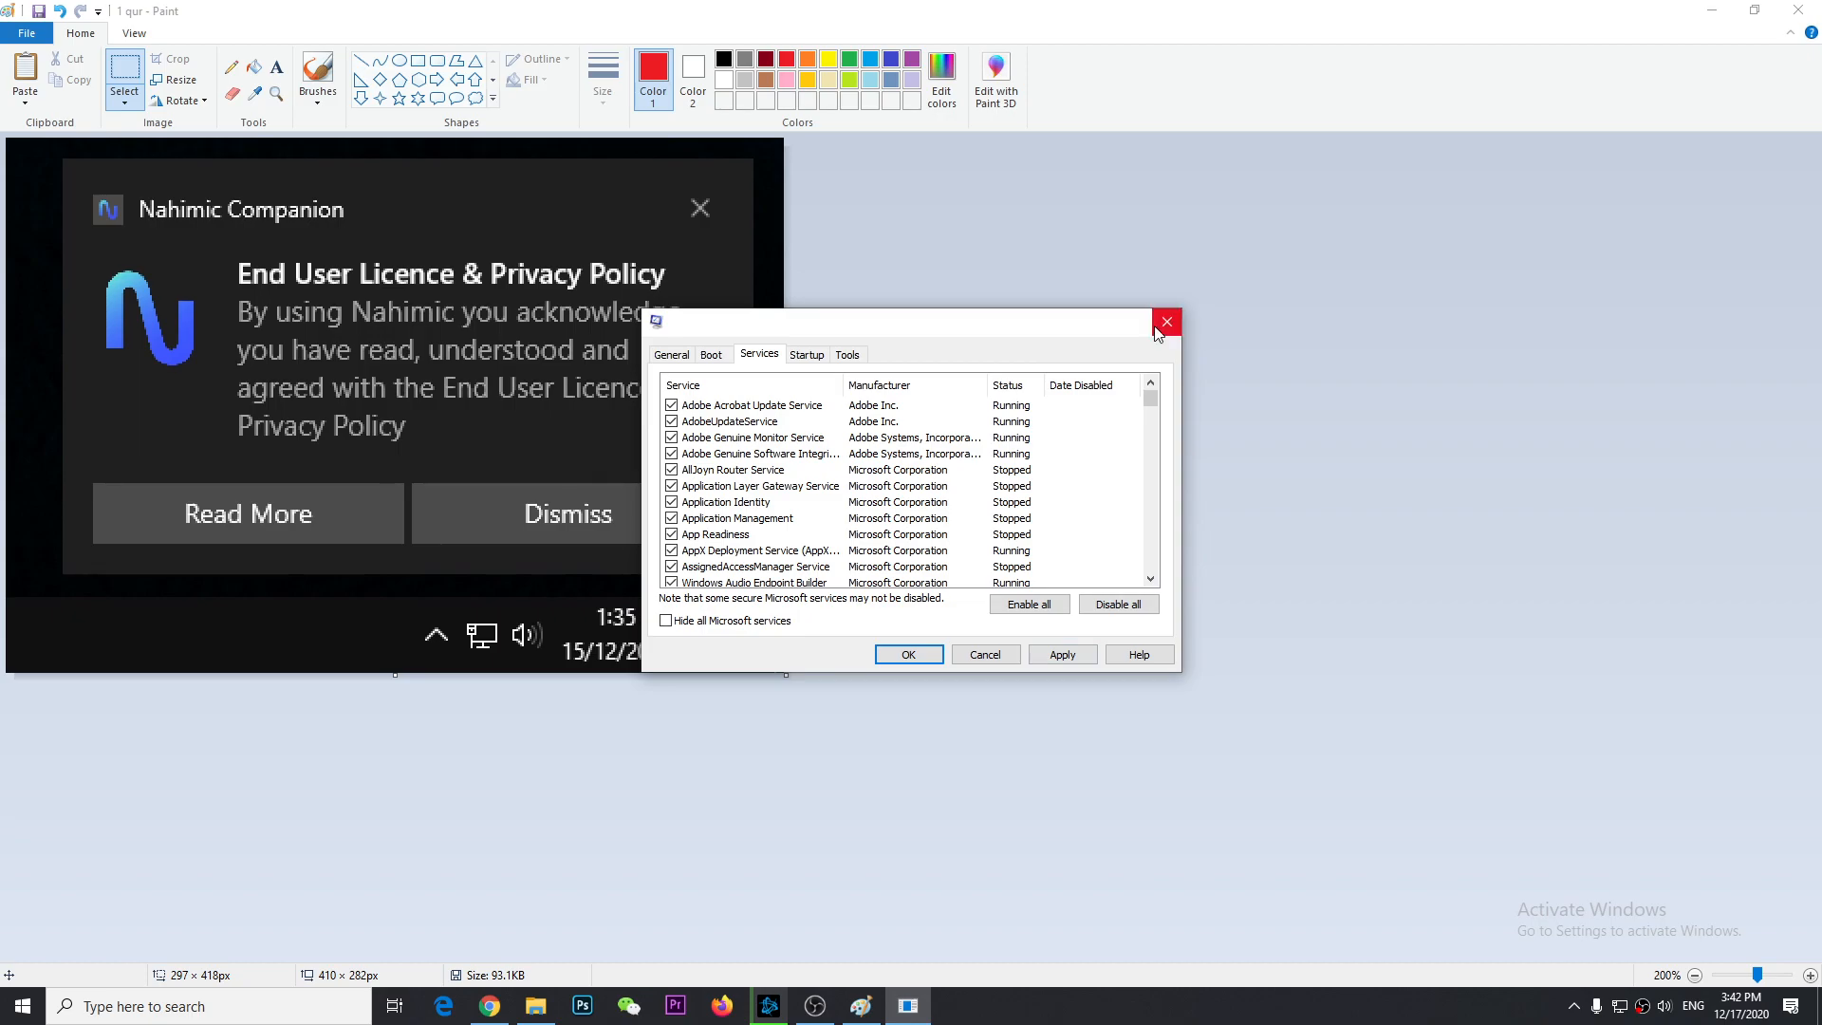
left_click(1165, 322)
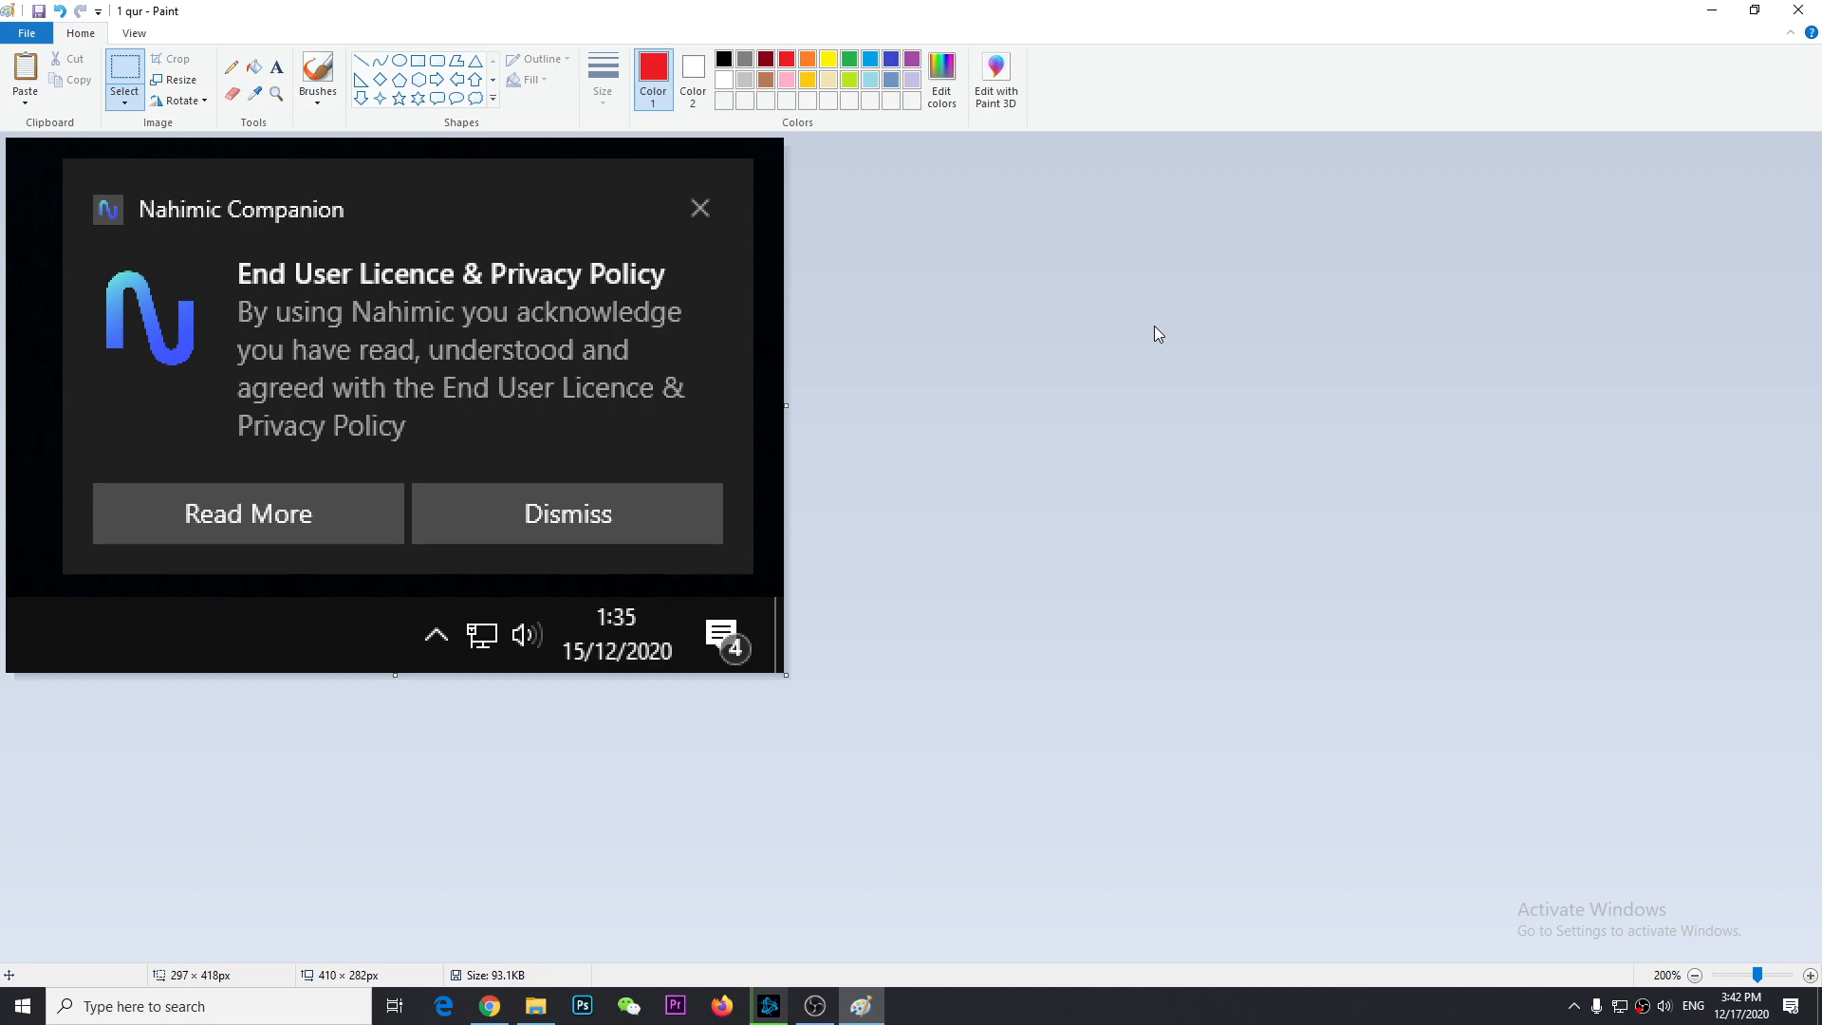
mouse_move(1092, 999)
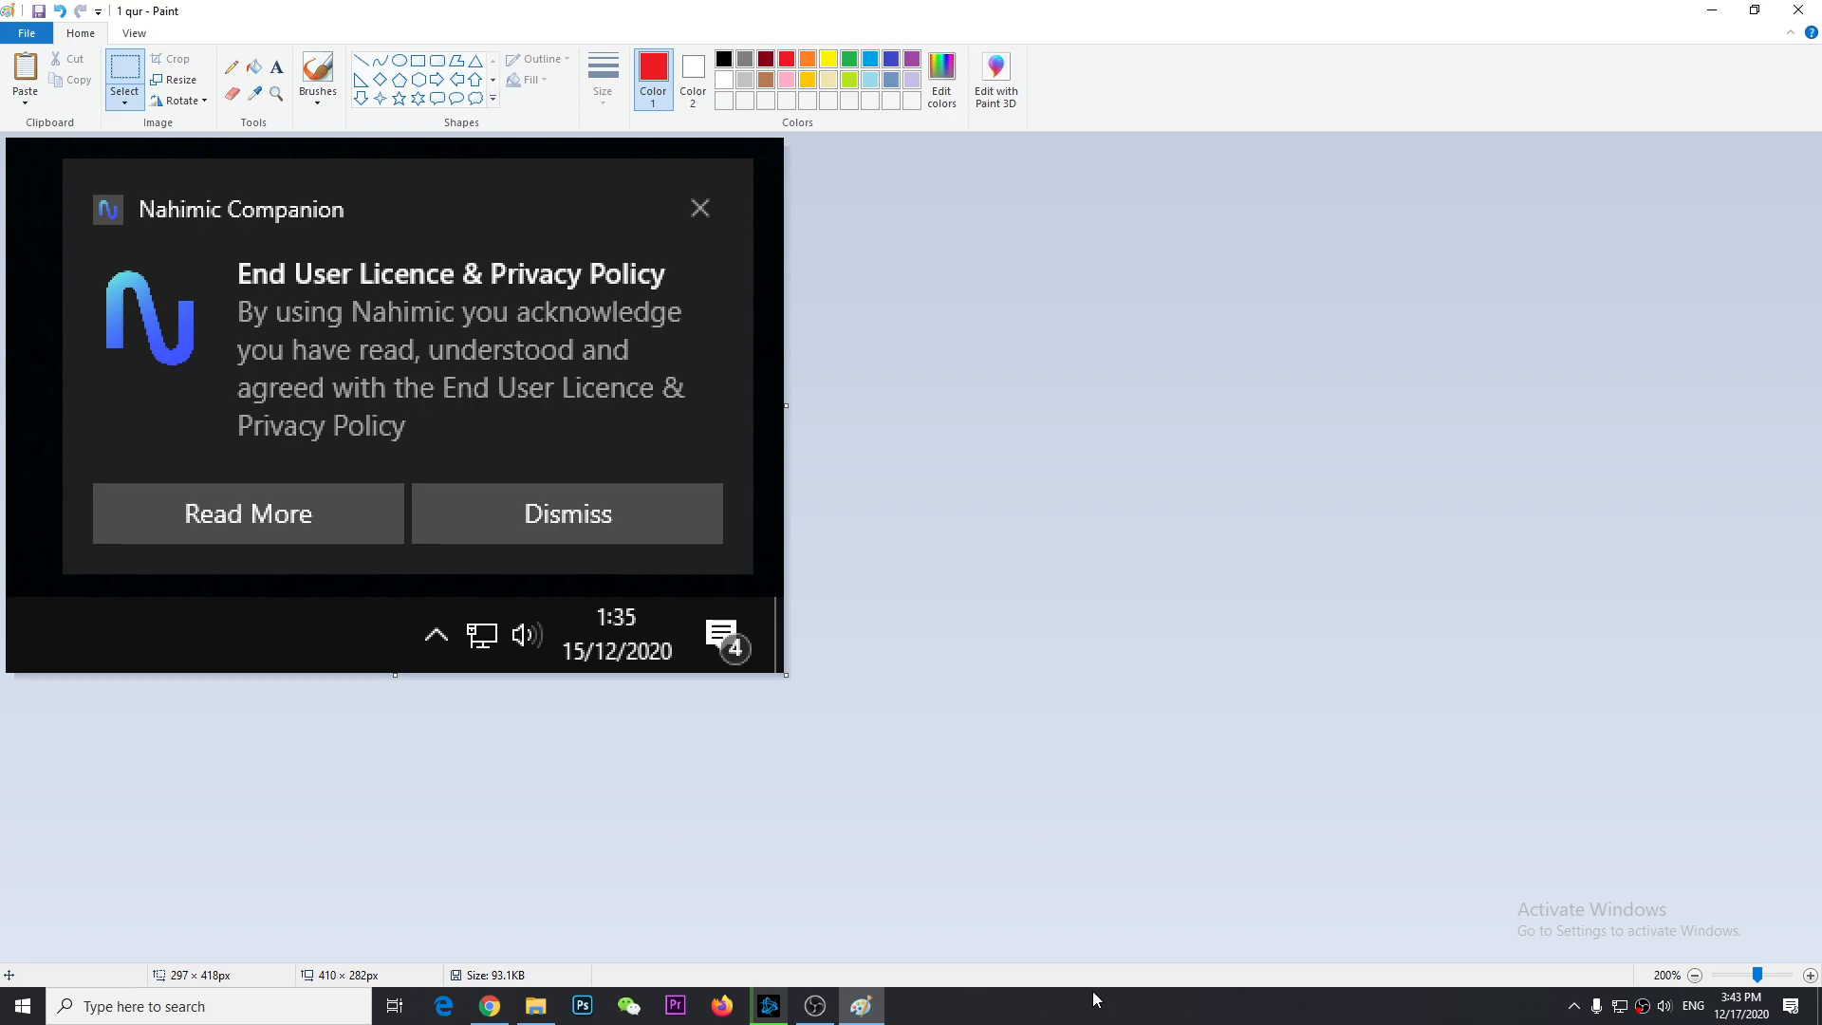
mouse_move(1049, 1013)
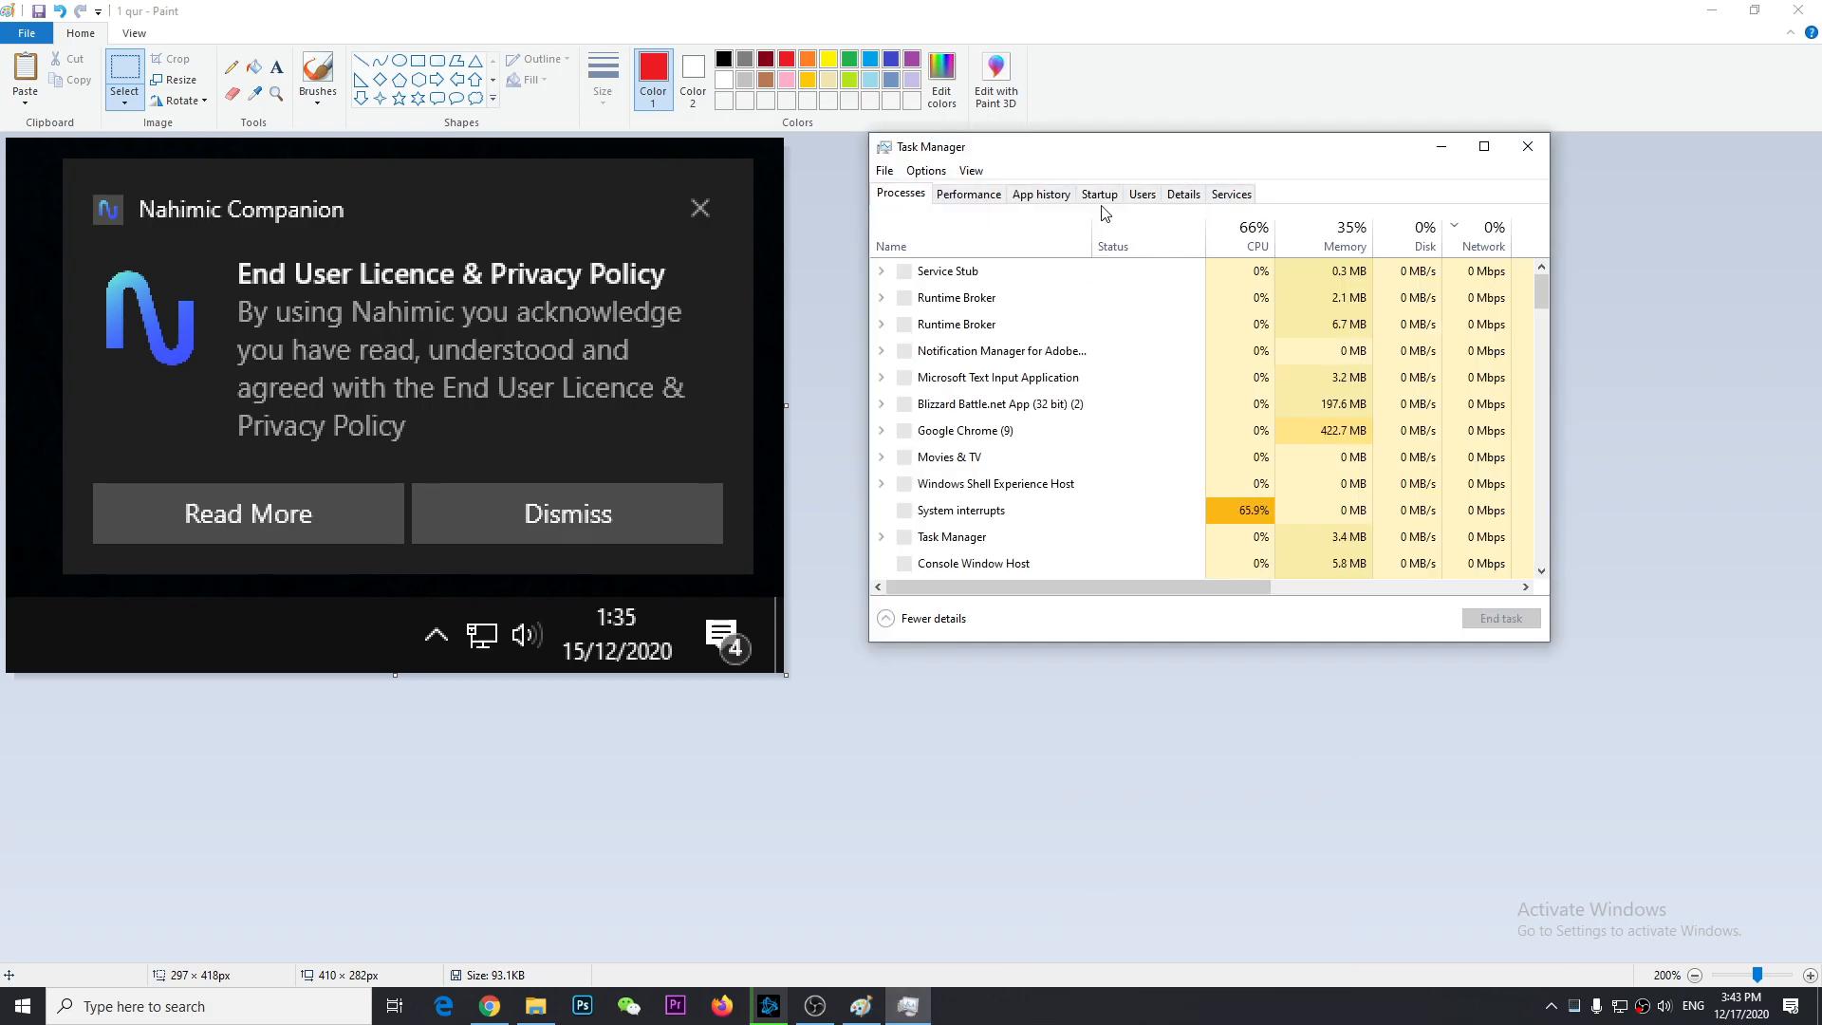
Step: On the Startup tab, inspect Microsoft Teams and EpicGamesLauncher options, then scroll to the bottom
left_click(1097, 192)
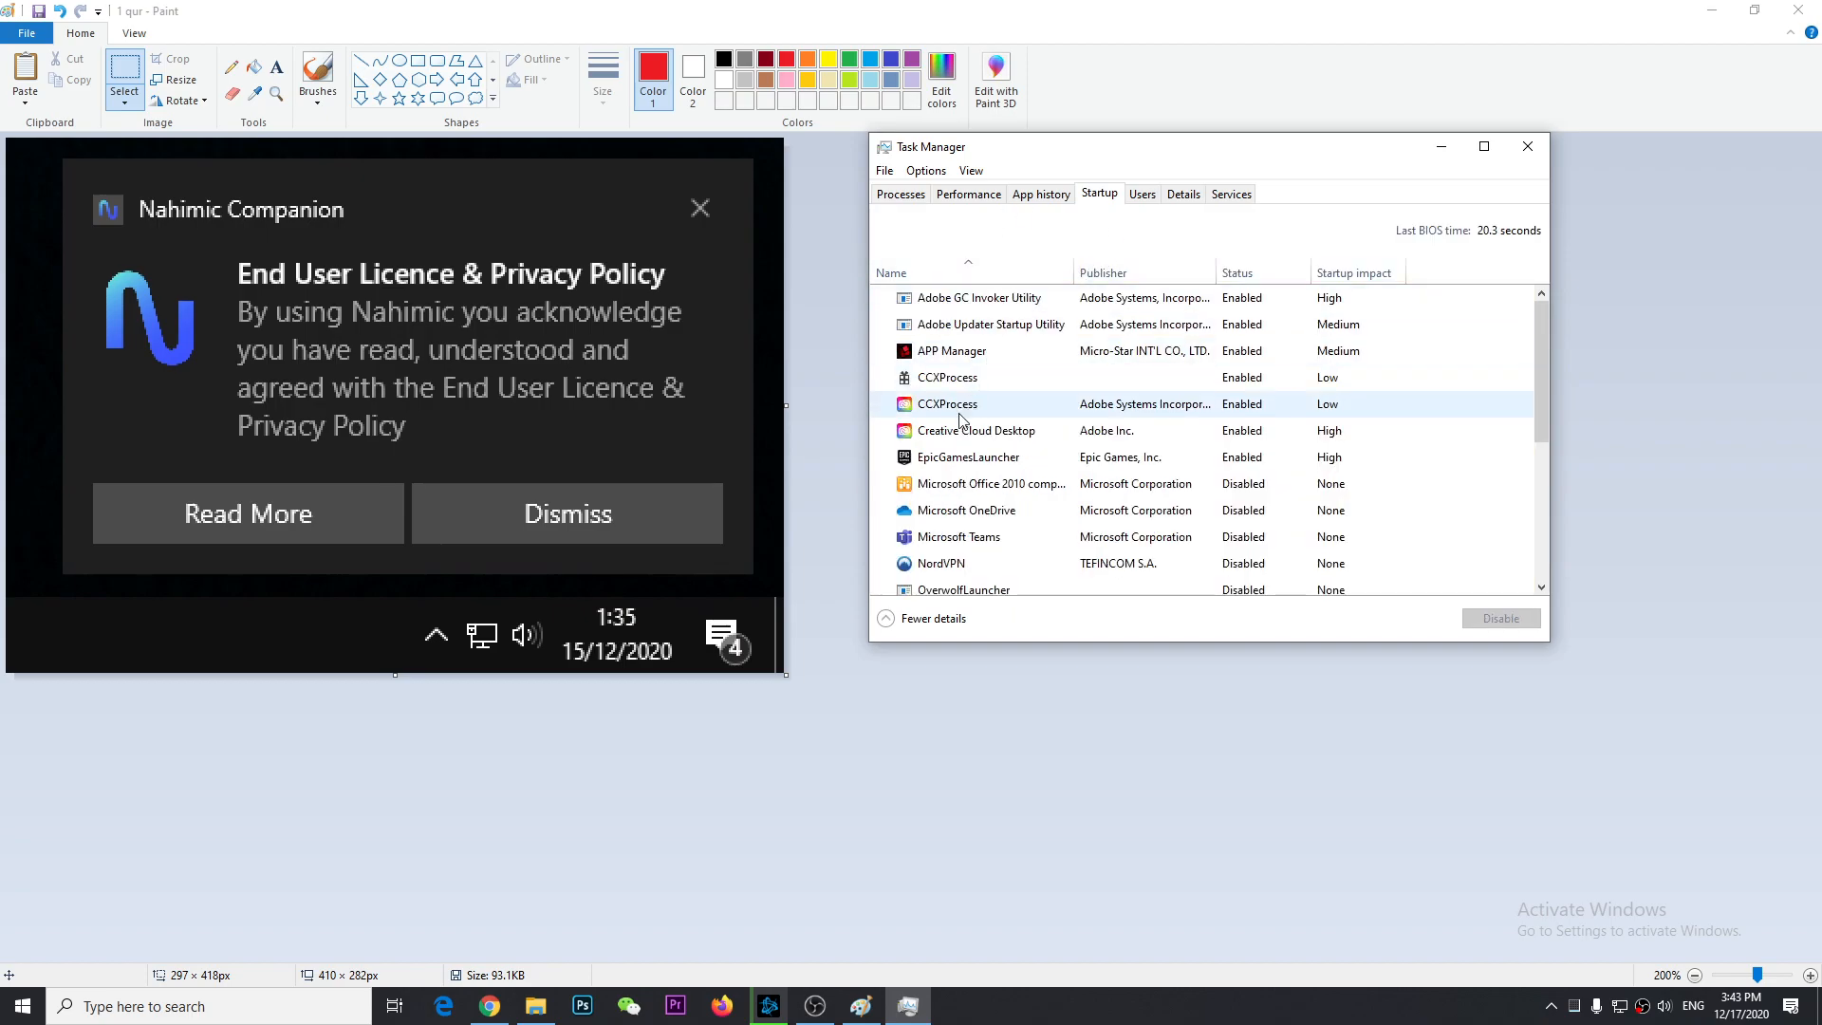
left_click(941, 564)
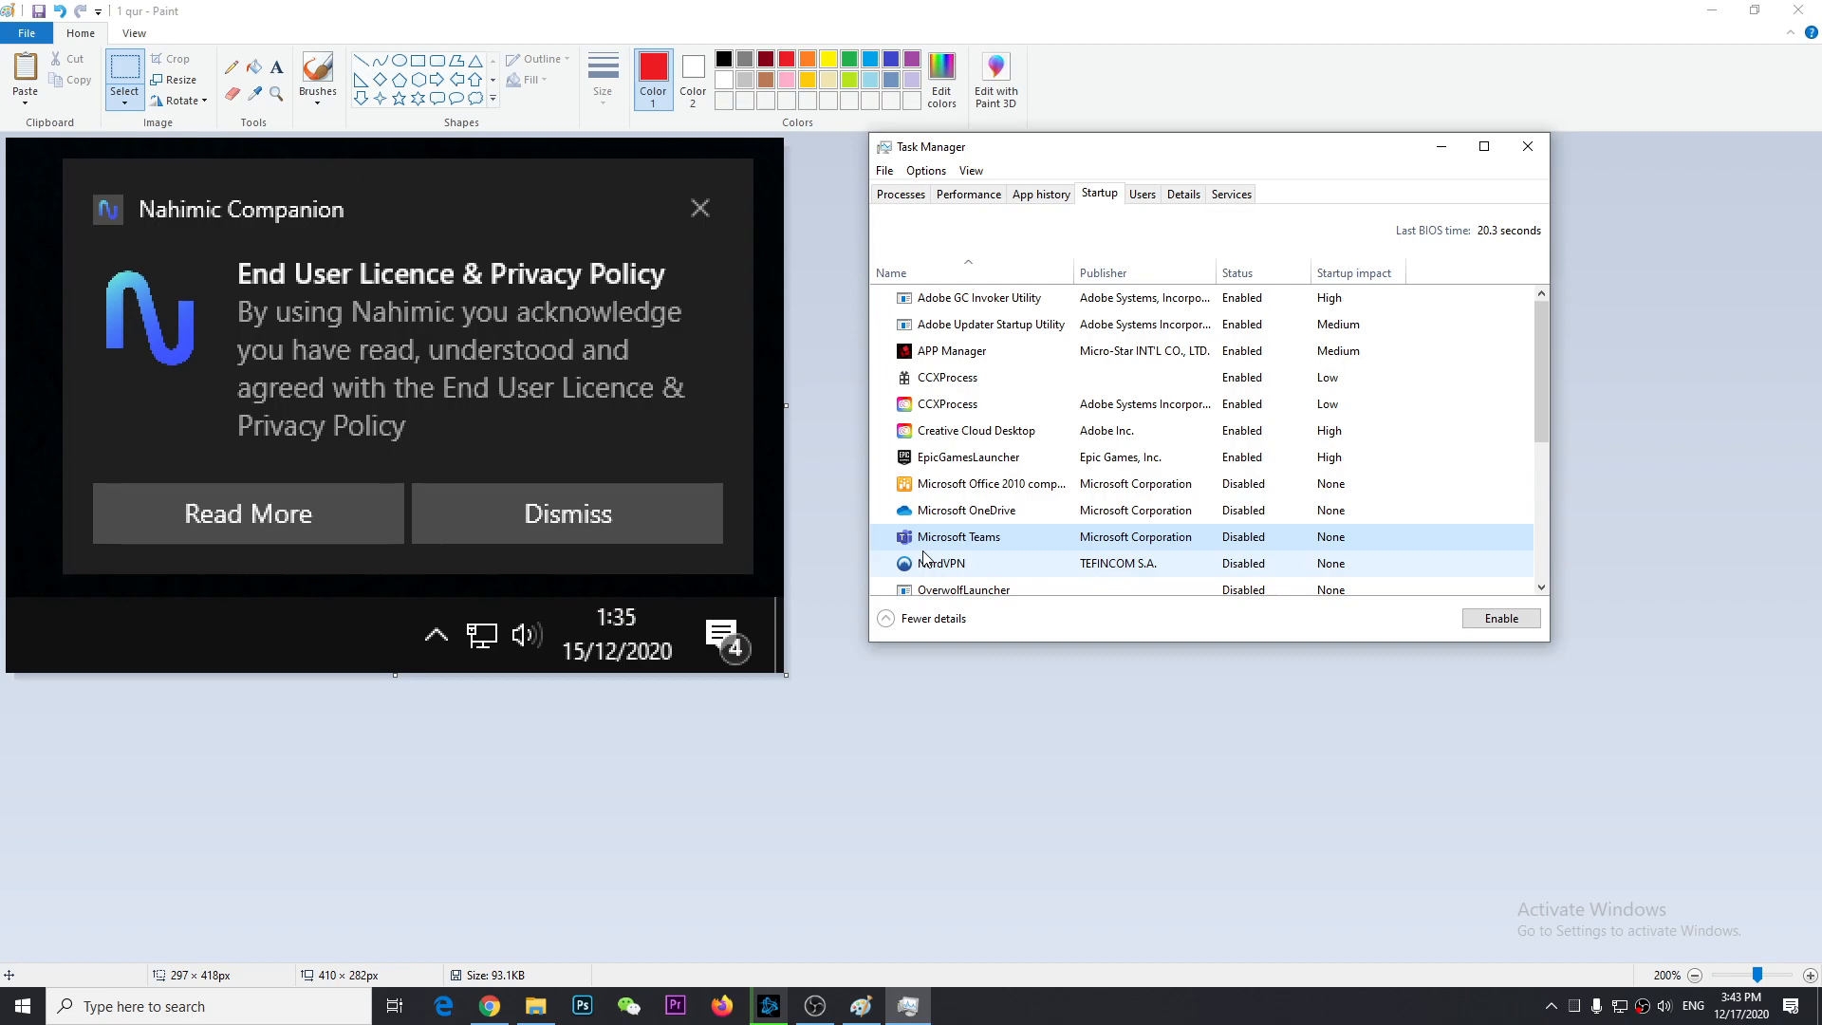
right_click(958, 537)
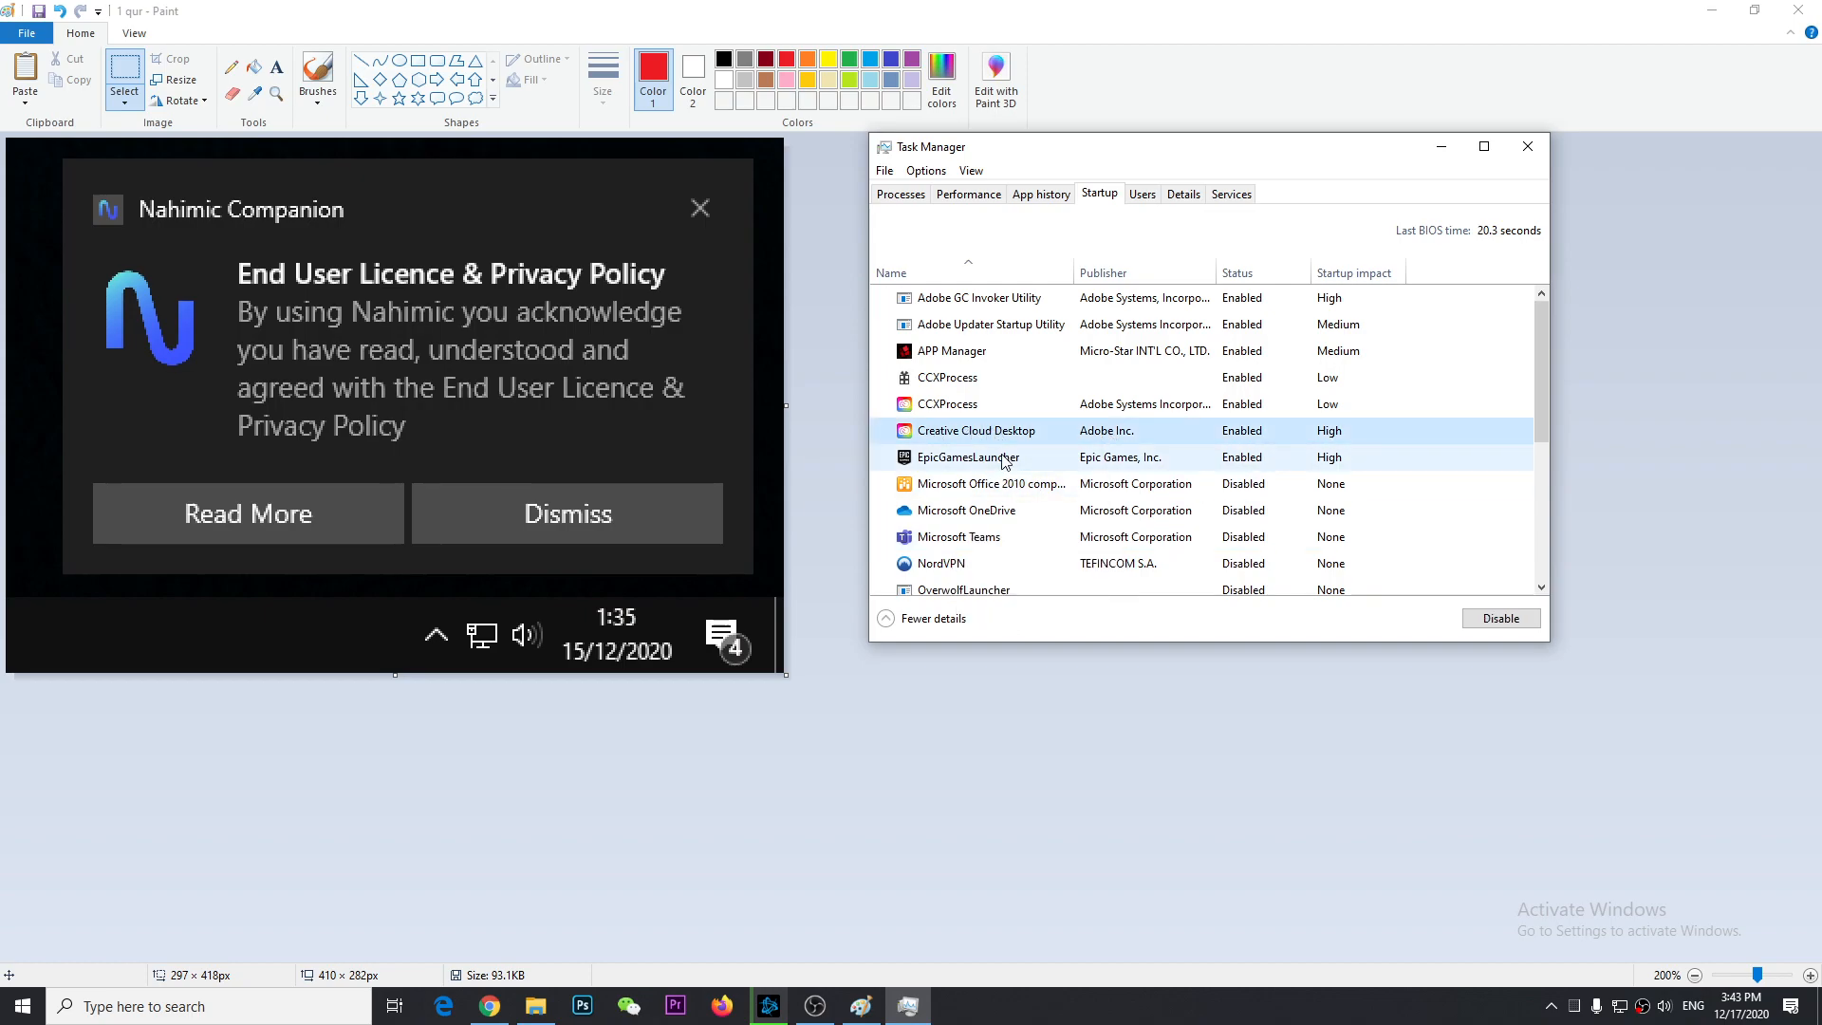
left_click(966, 456)
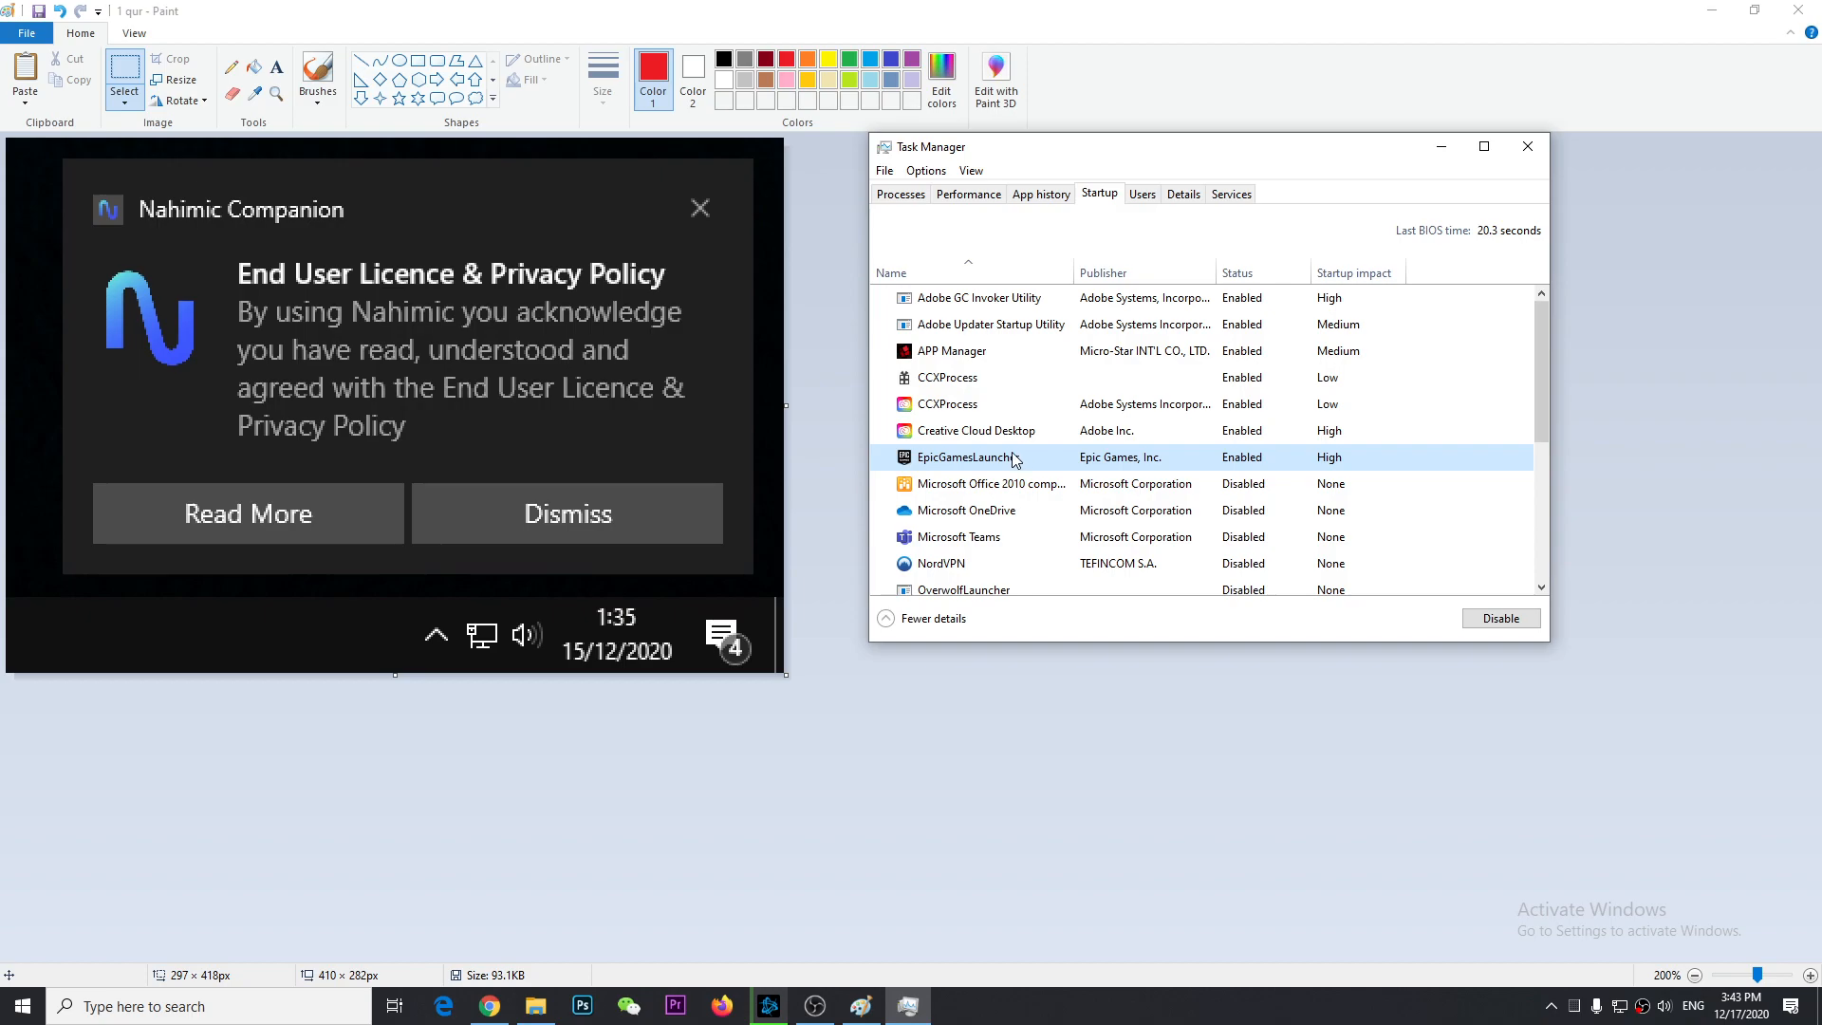
right_click(964, 456)
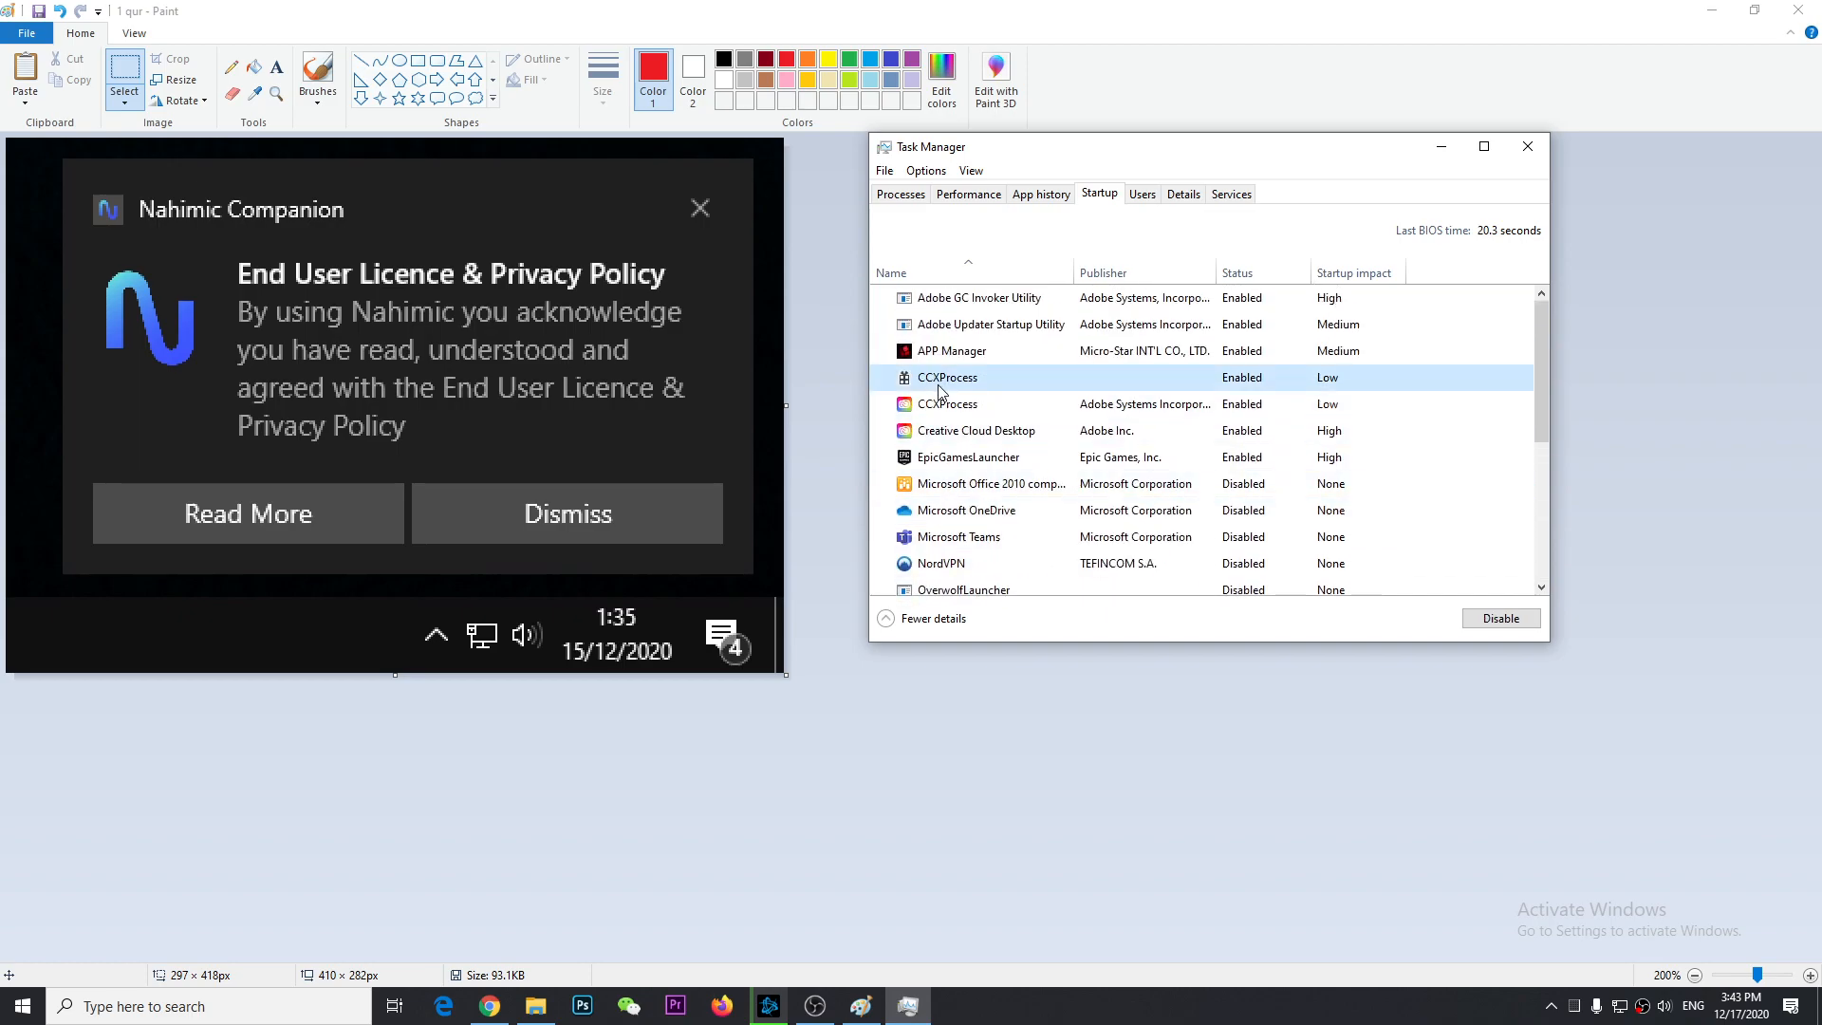
scroll("down", 3)
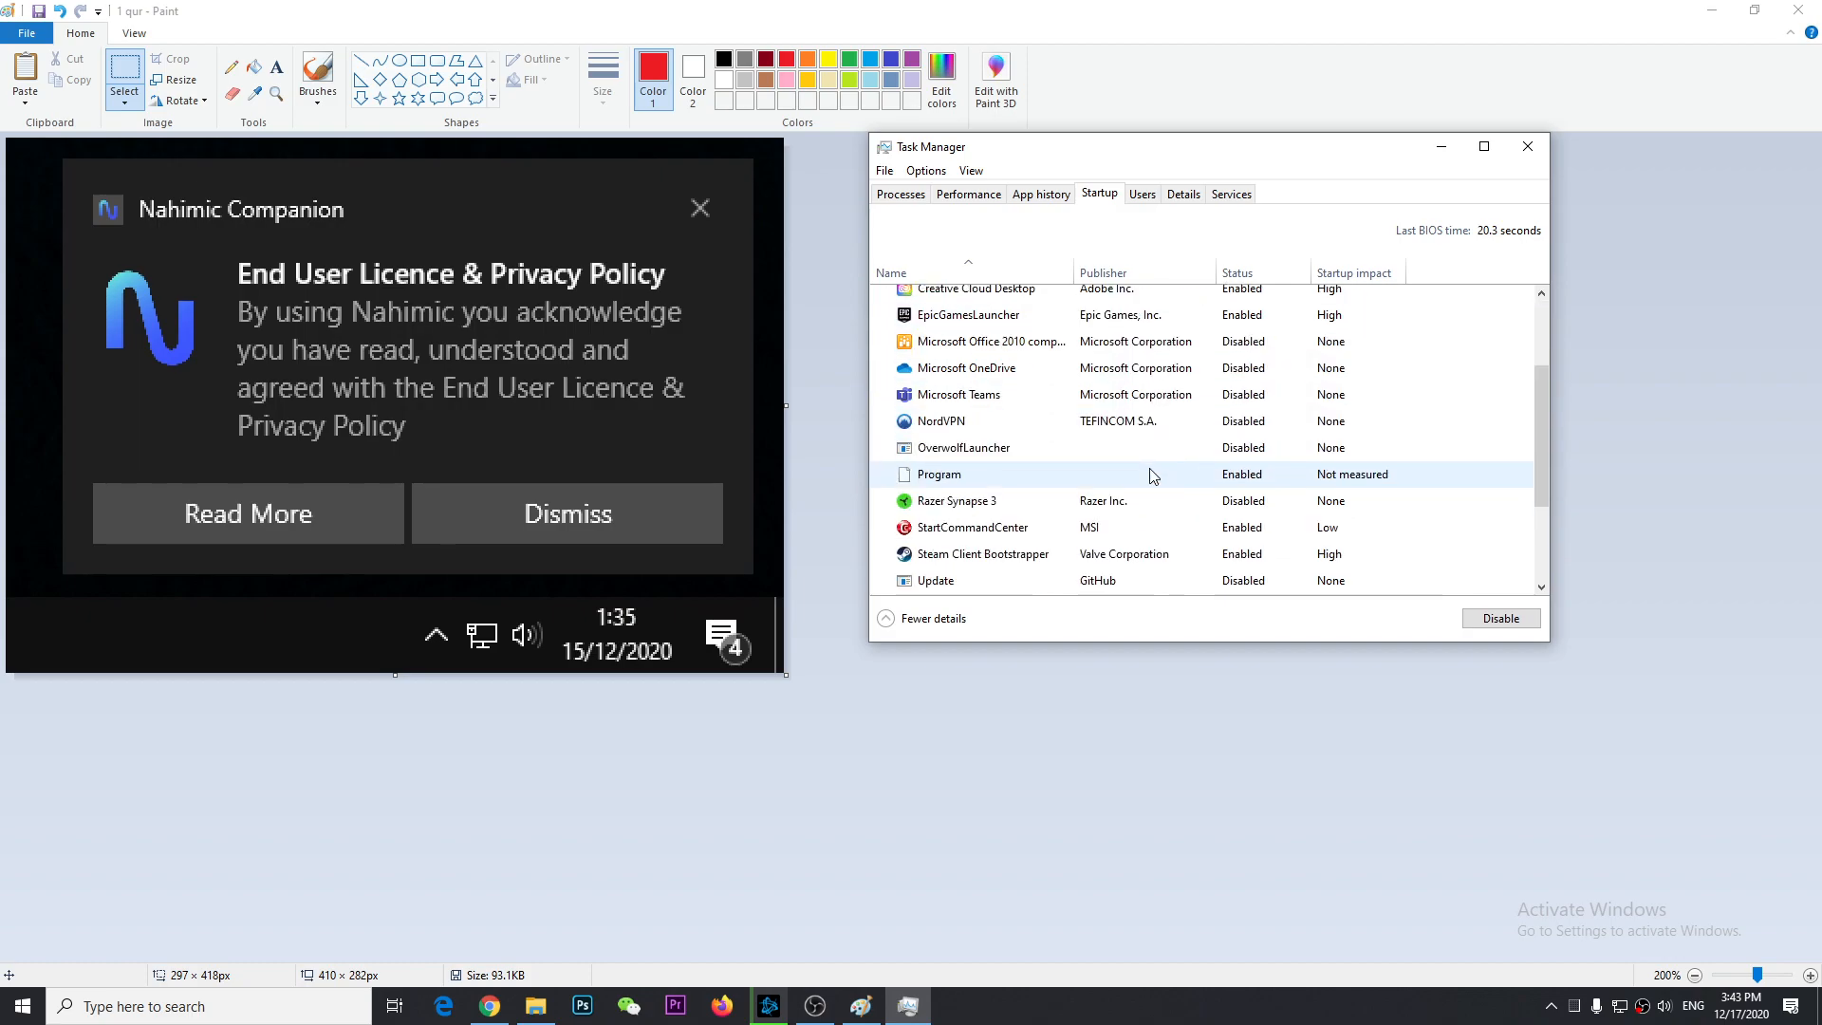
scroll("down", 3)
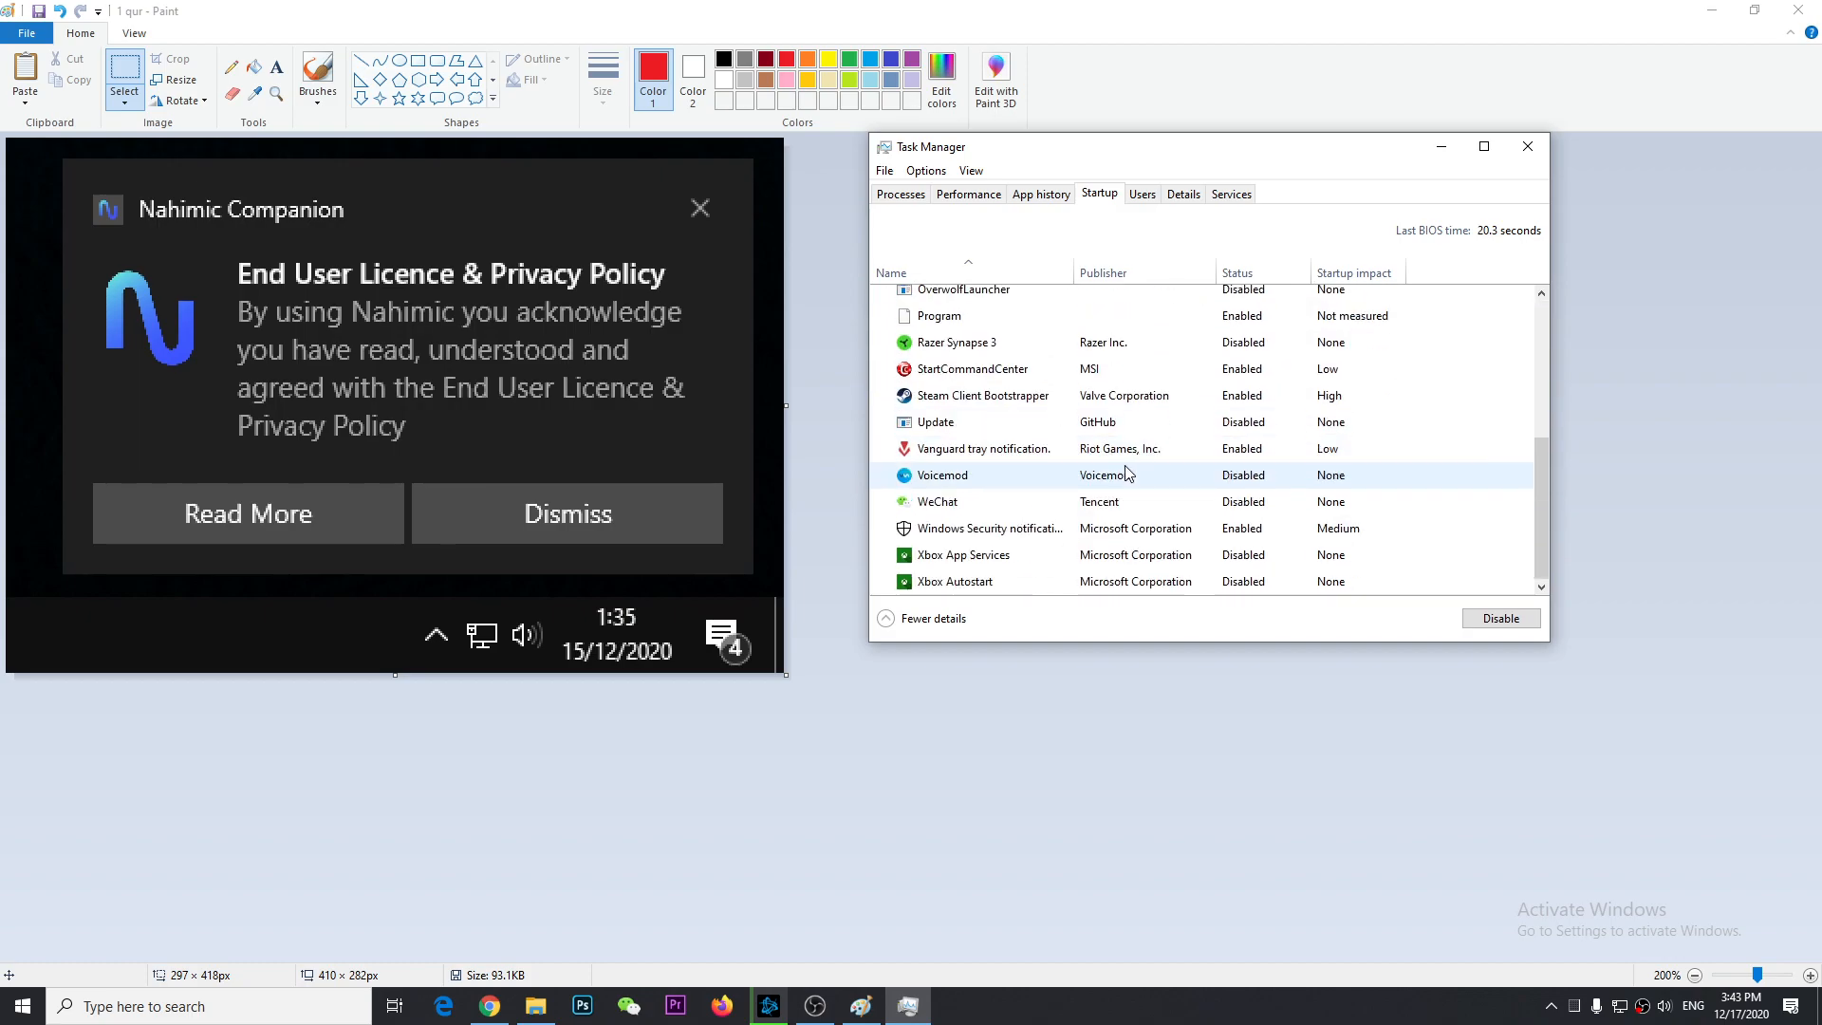